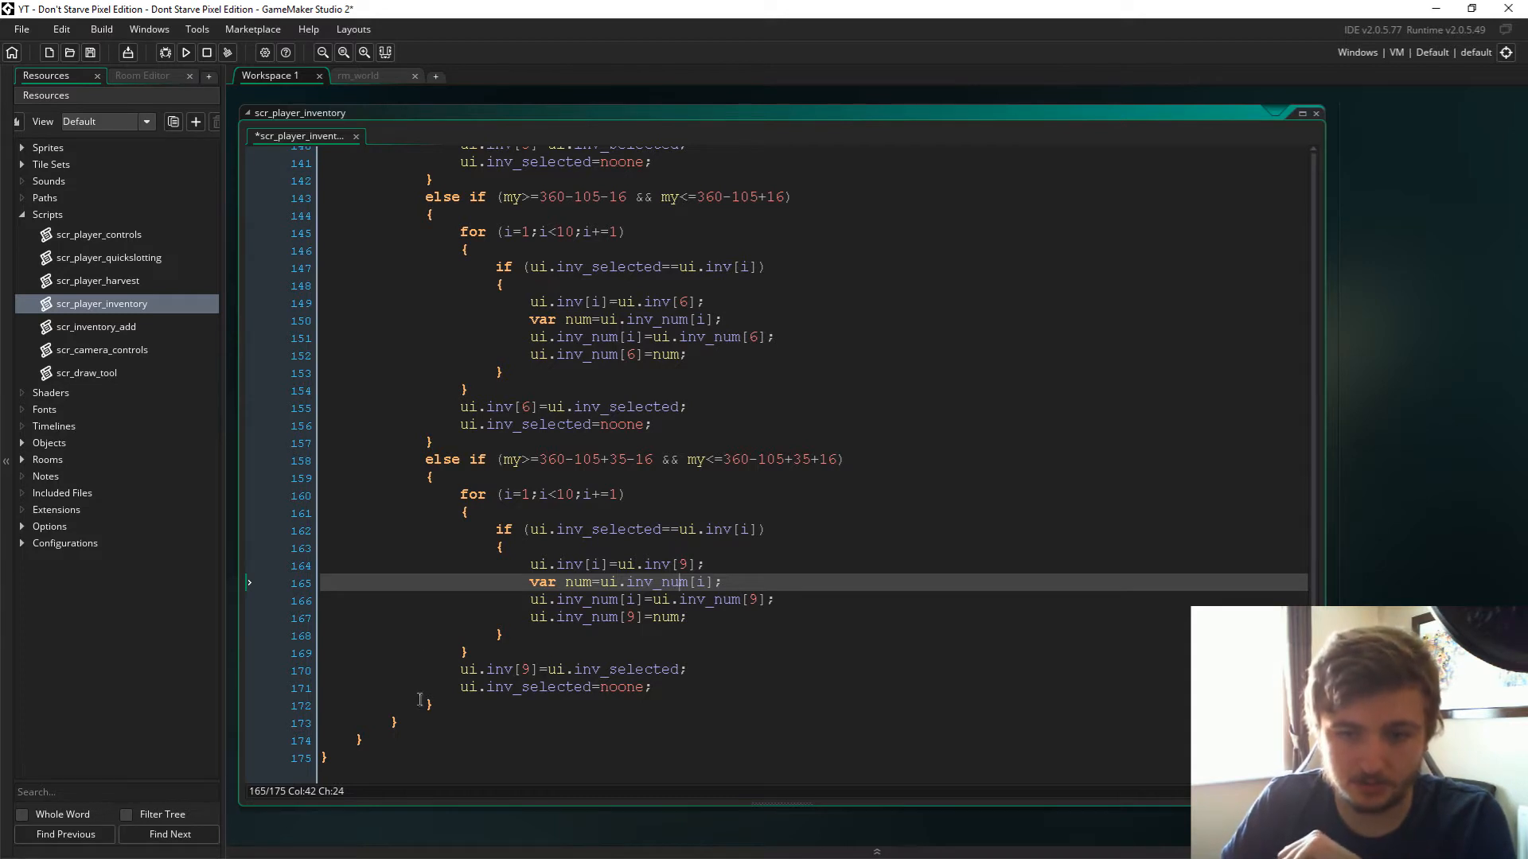
Write a //QUICKSLOT SECTION assigning ui.inv_selected to slot_1–slot_5 when my>=360-32, by mx.
click(431, 704)
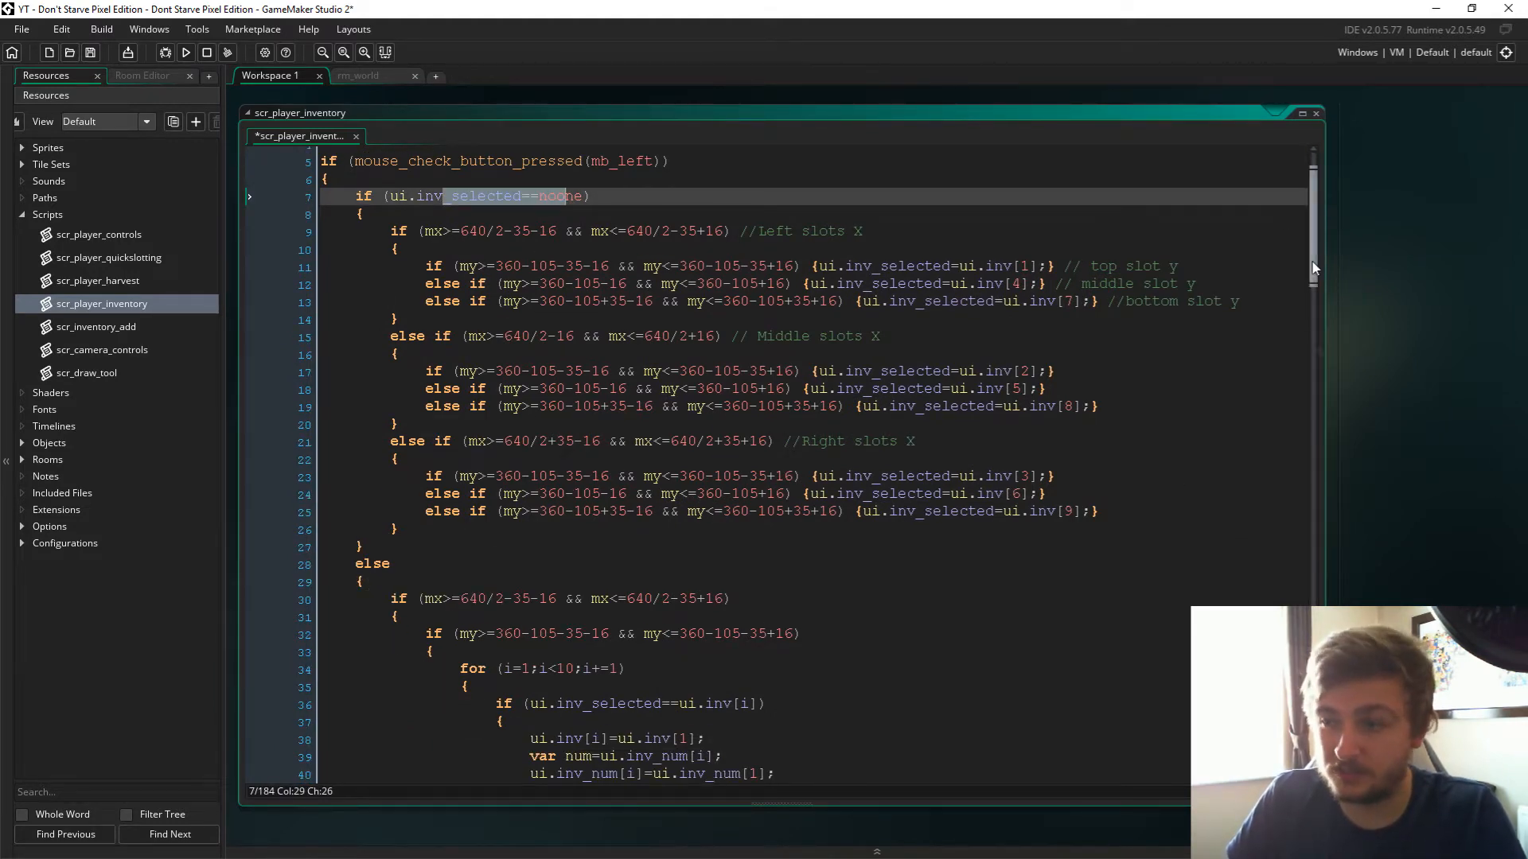
scroll(down, 3)
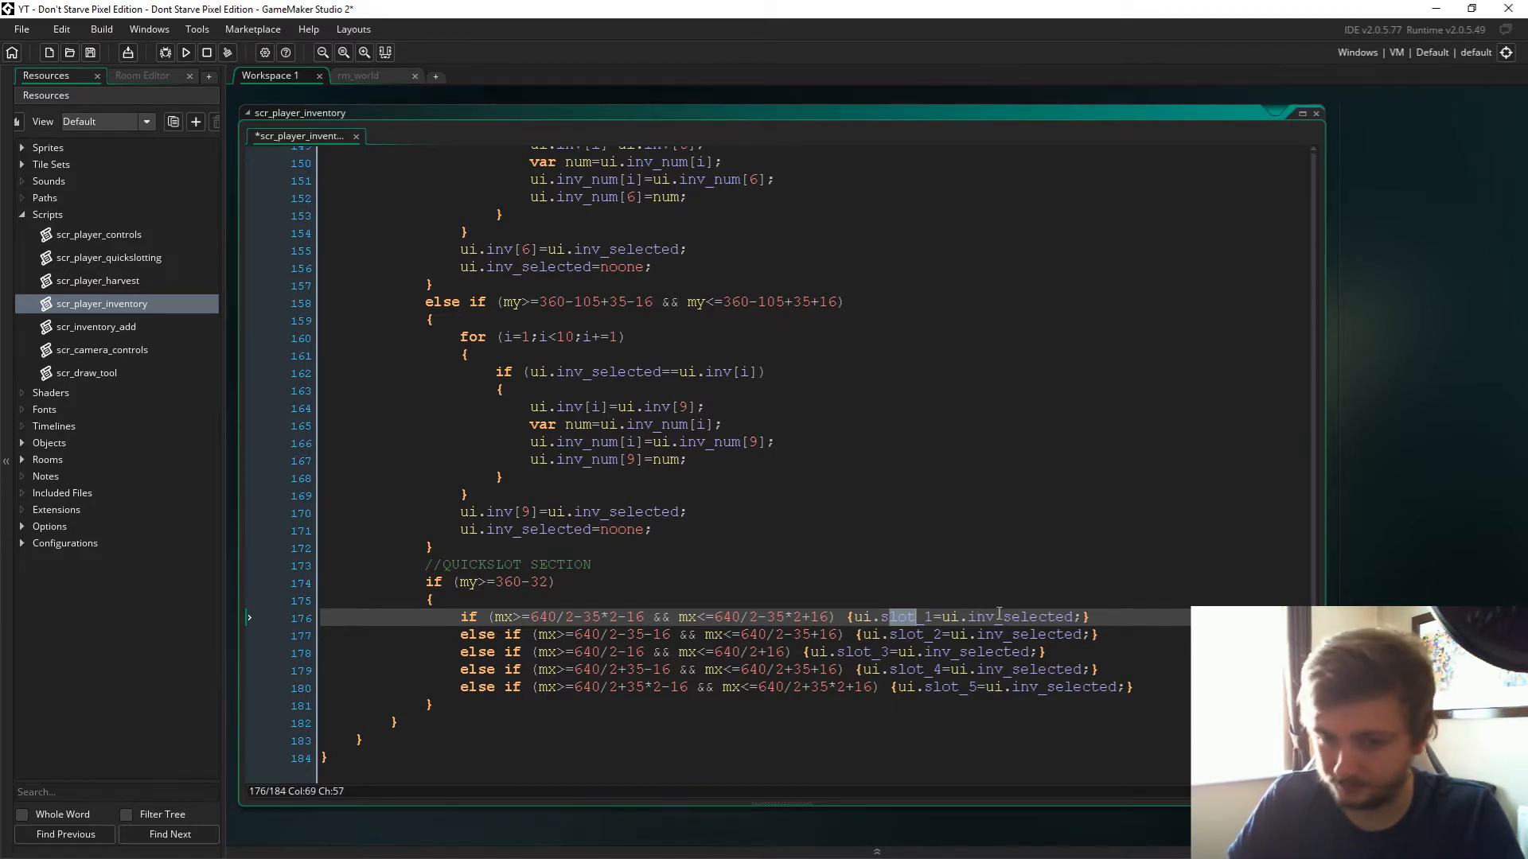
In scr_player_quickslotting, wrap the left-click slot checks in if (my>=360-32).
click(108, 257)
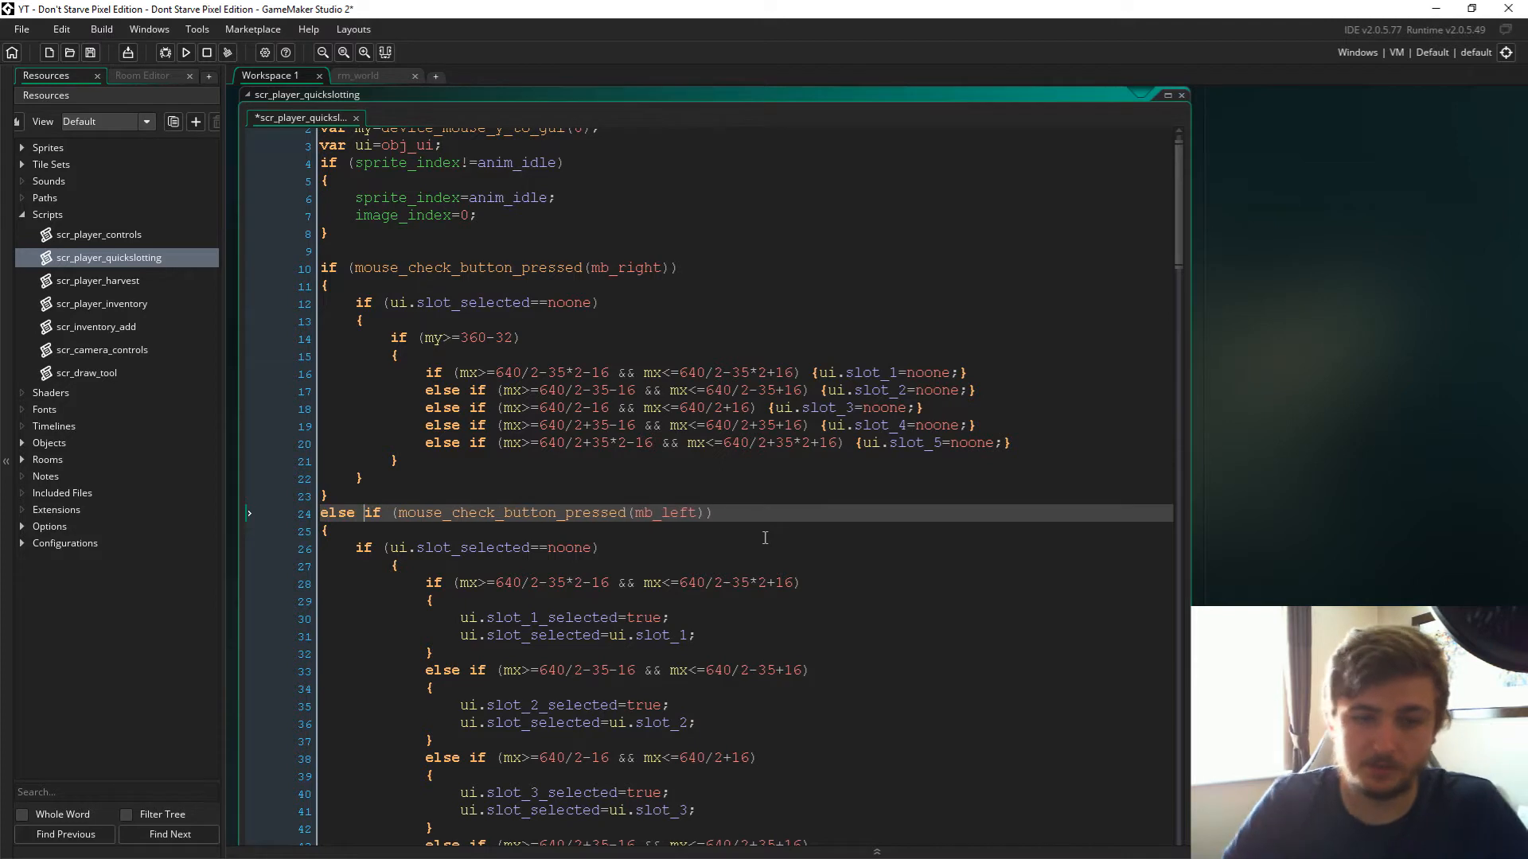
scroll(down, 3)
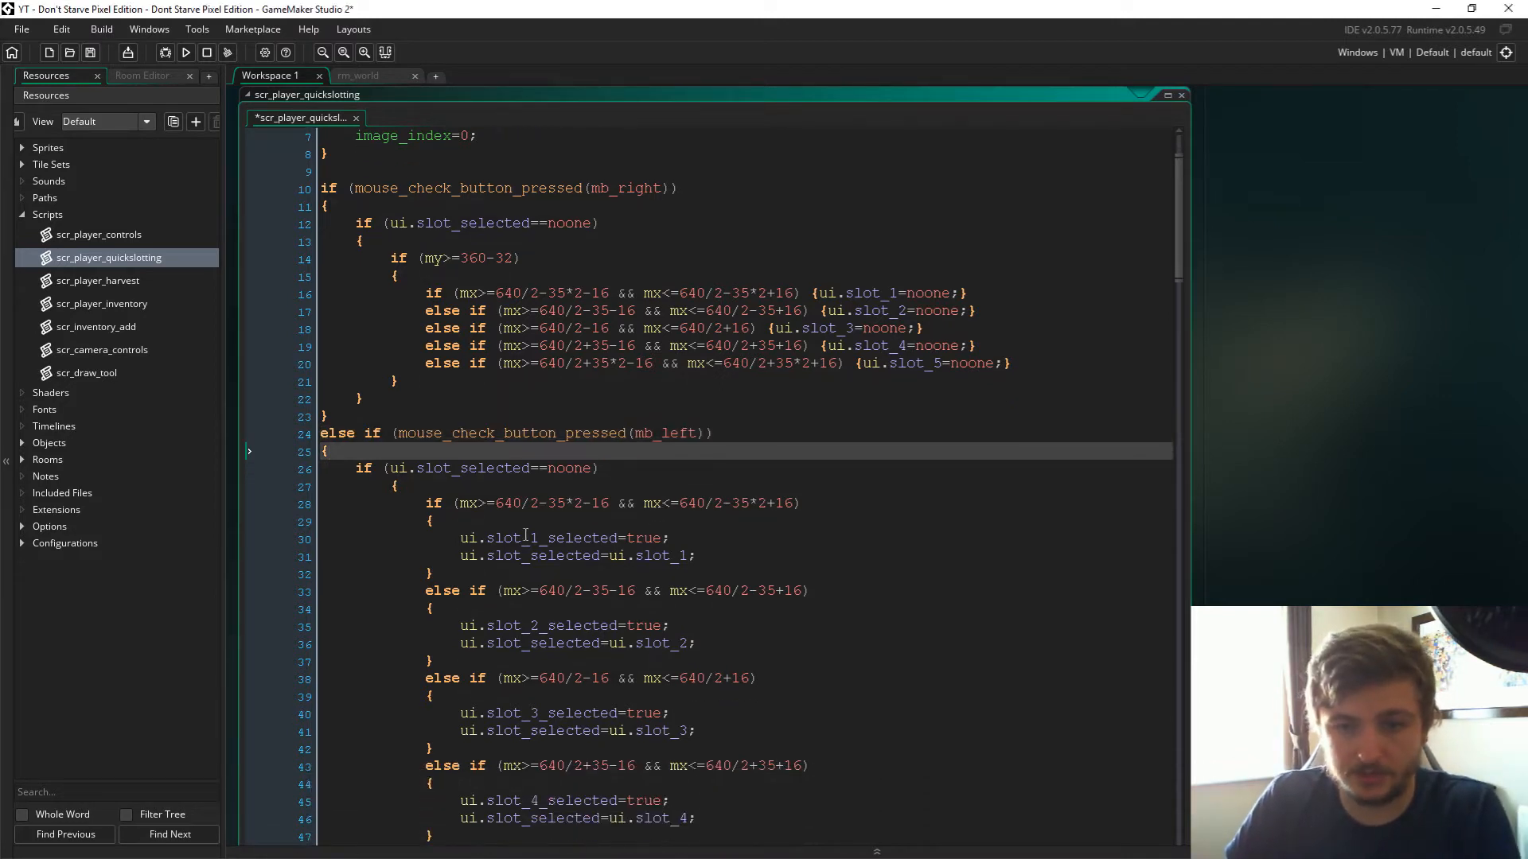
scroll(down, 3)
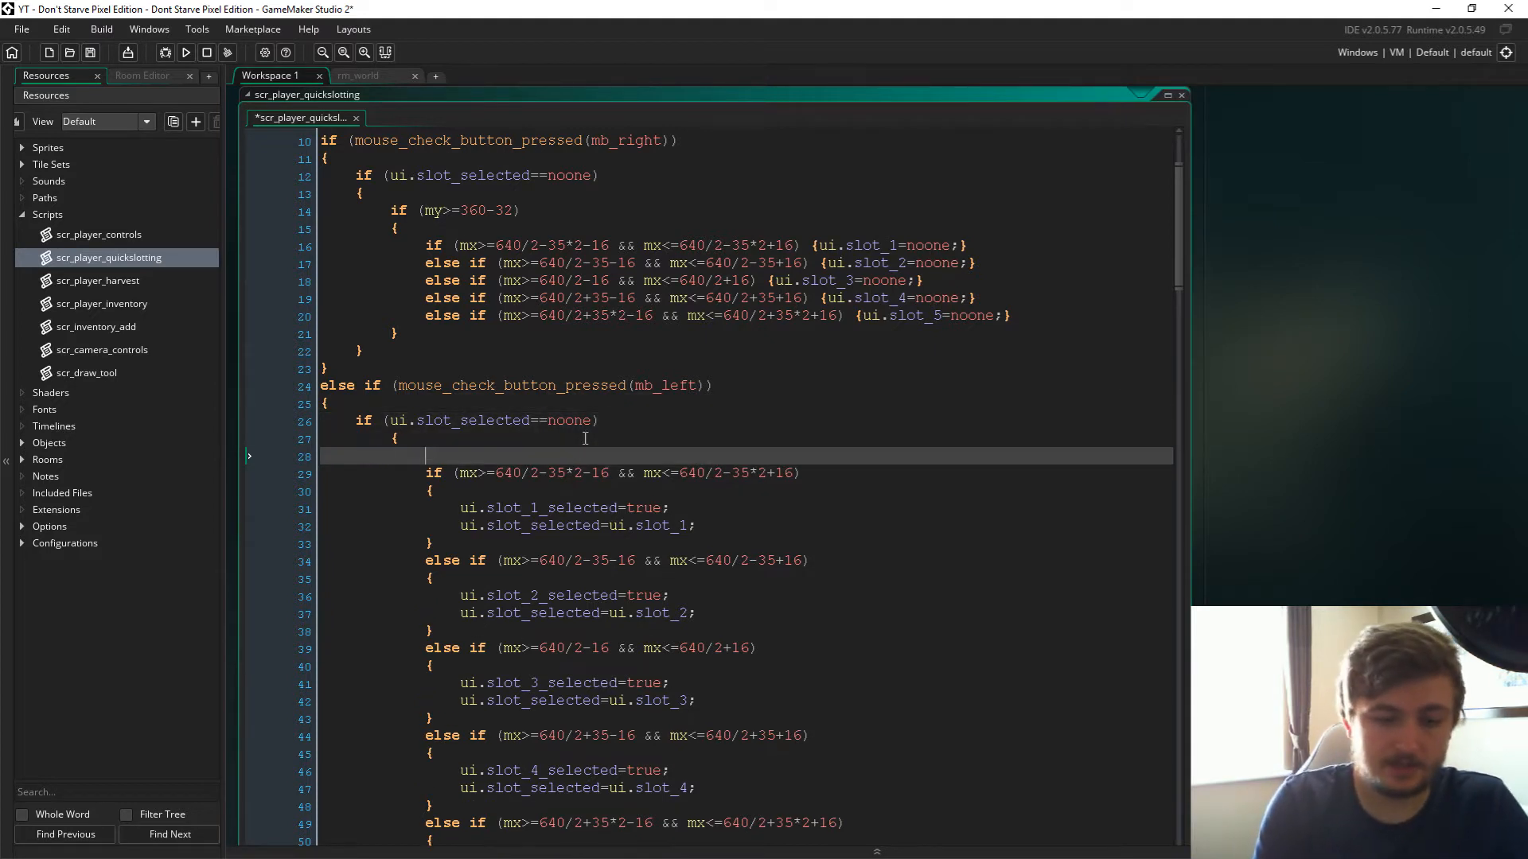
text(if (my)
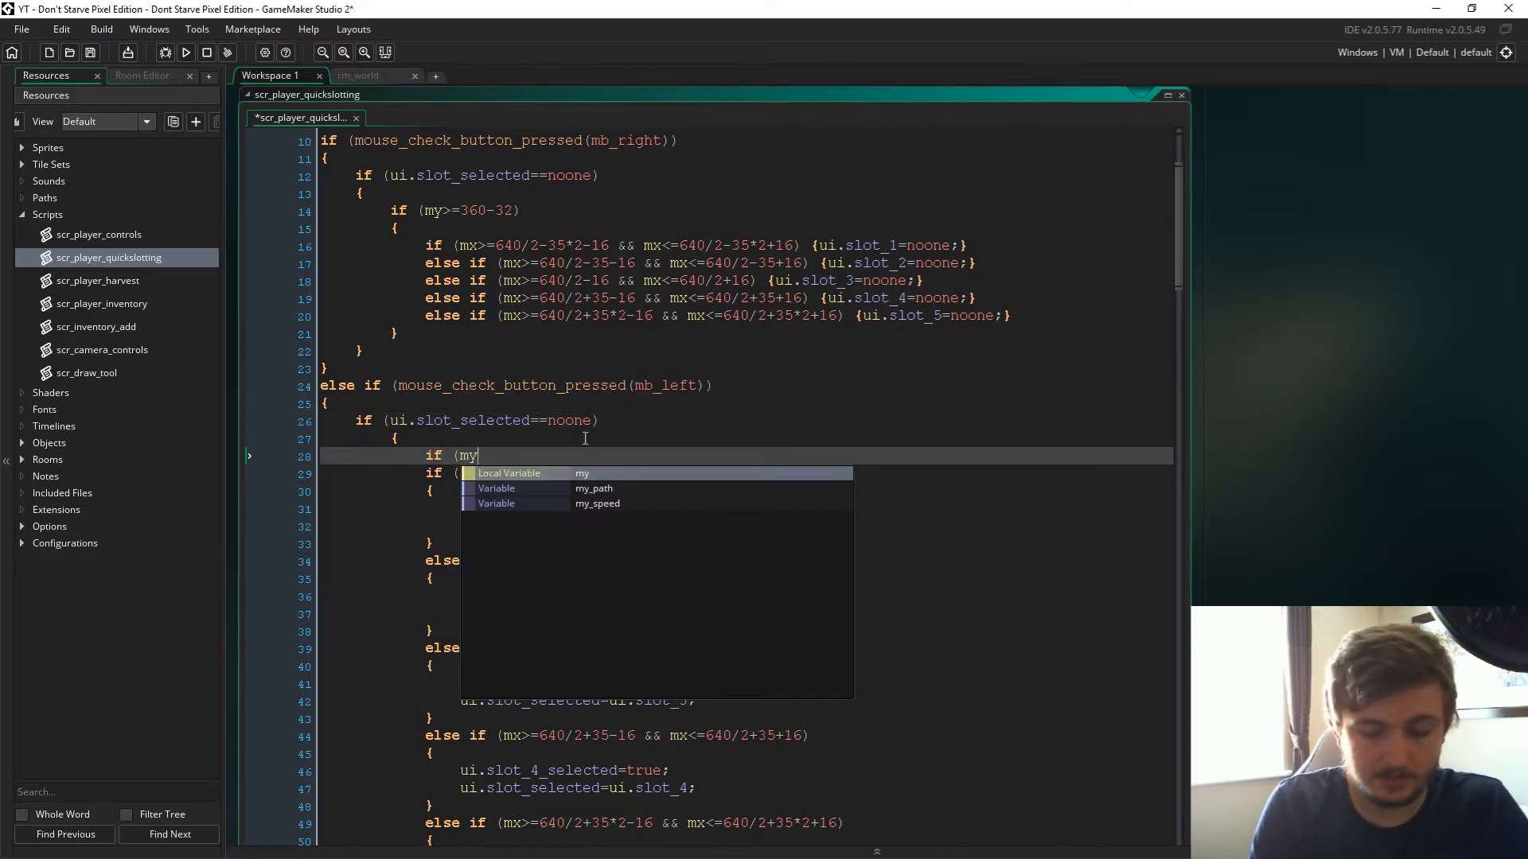
text(>=360)
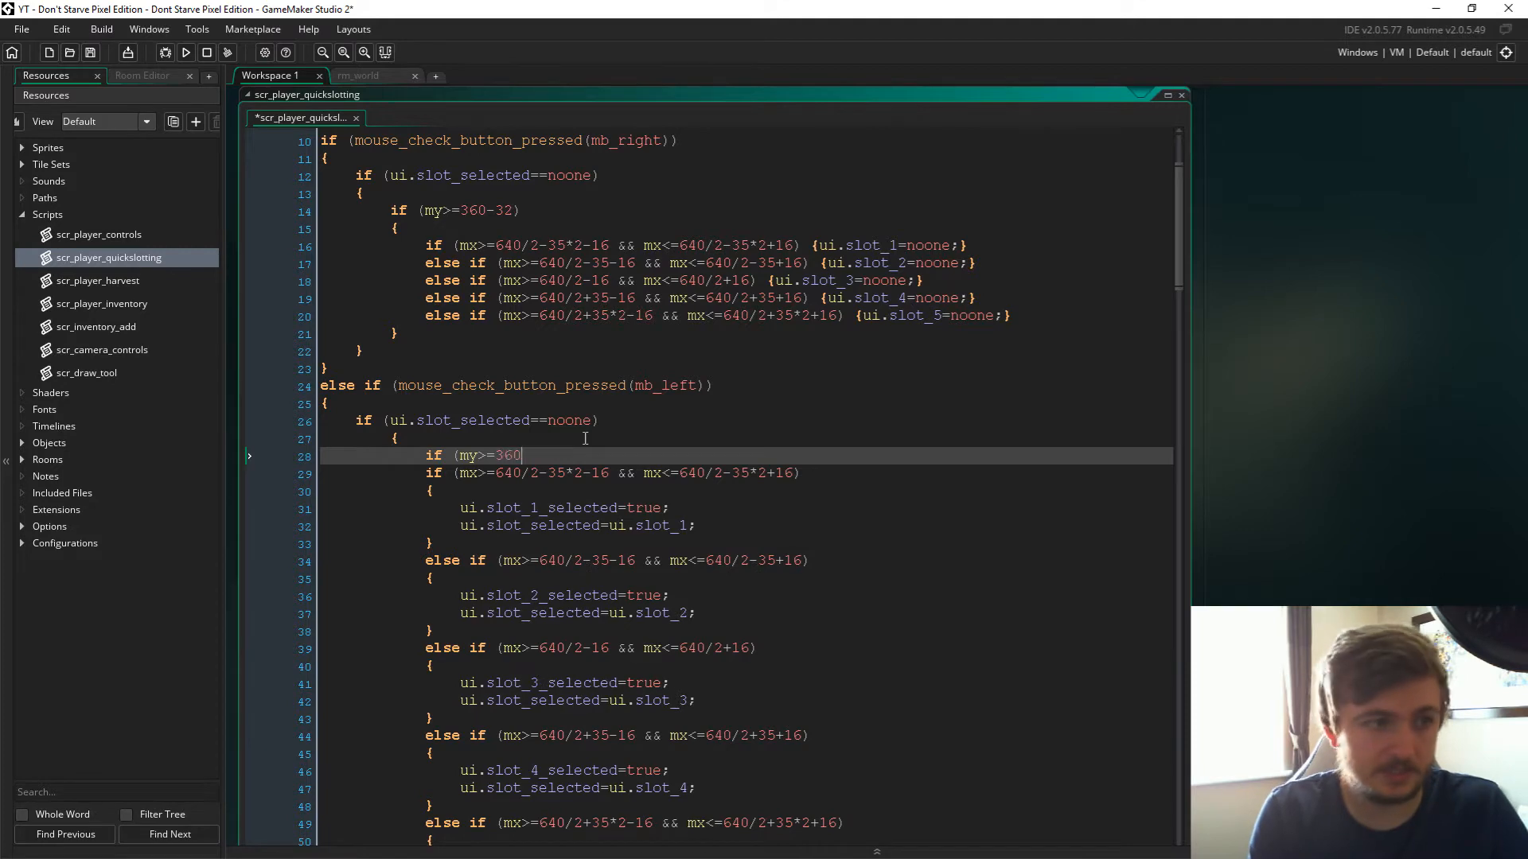
text(-32)
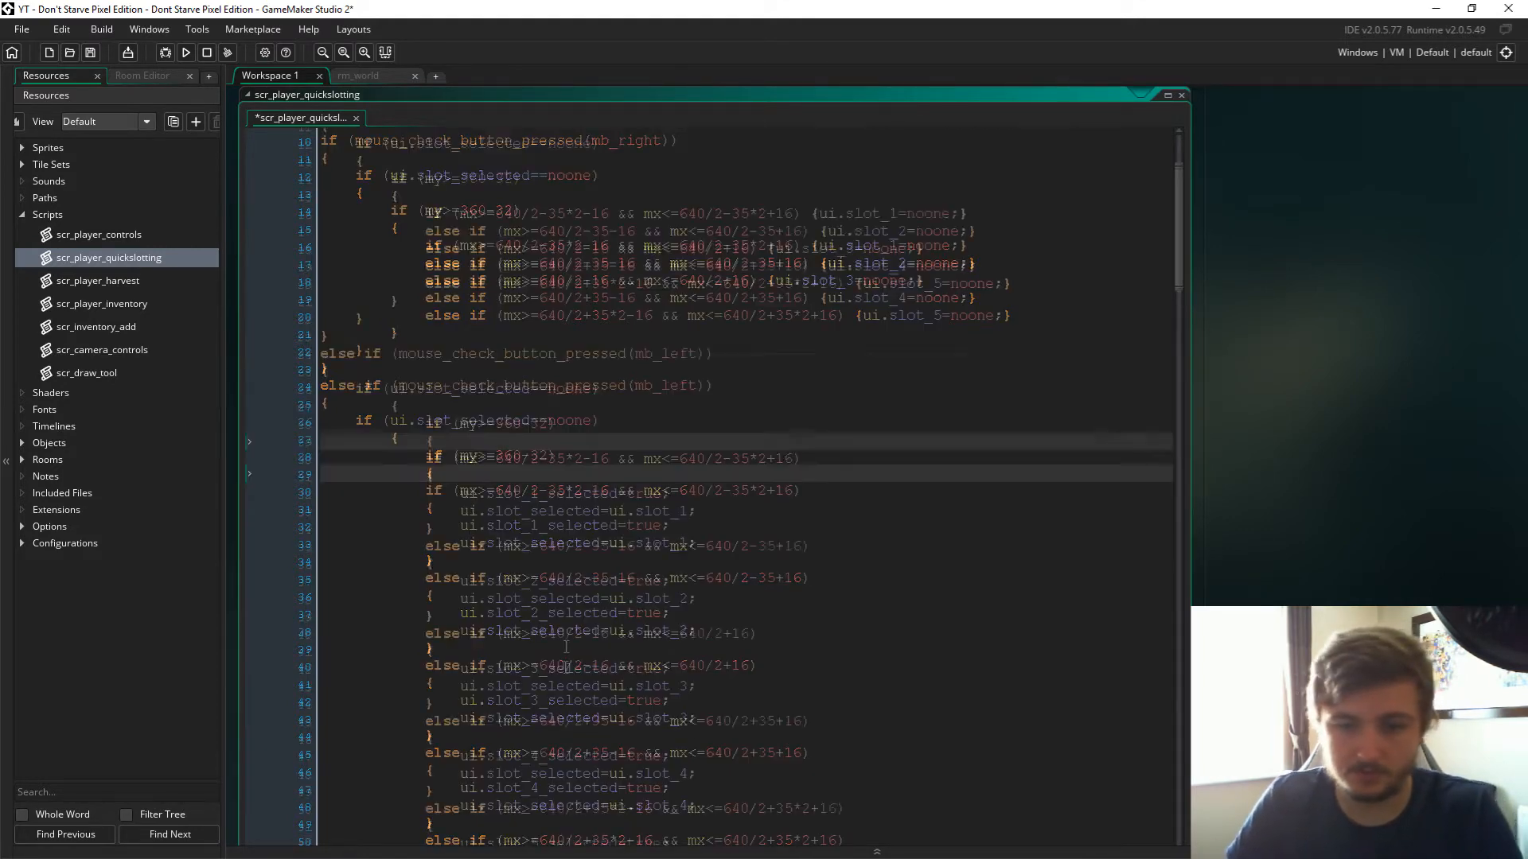
Nest the slot pickup inside if (ui.inv_selected==noone) and close the new block.
scroll(down, 3)
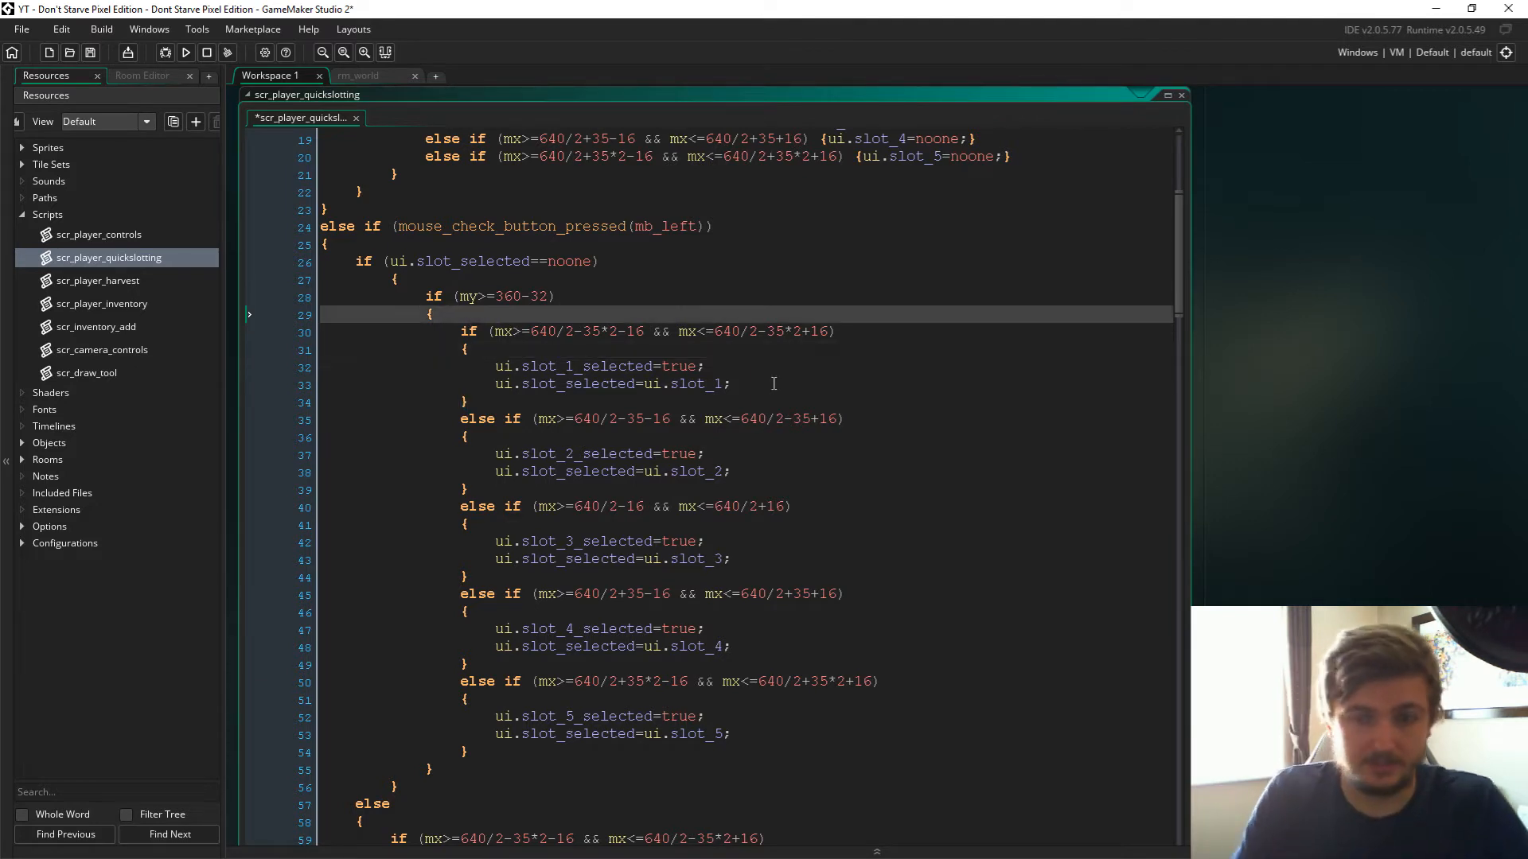
text(if (ui)
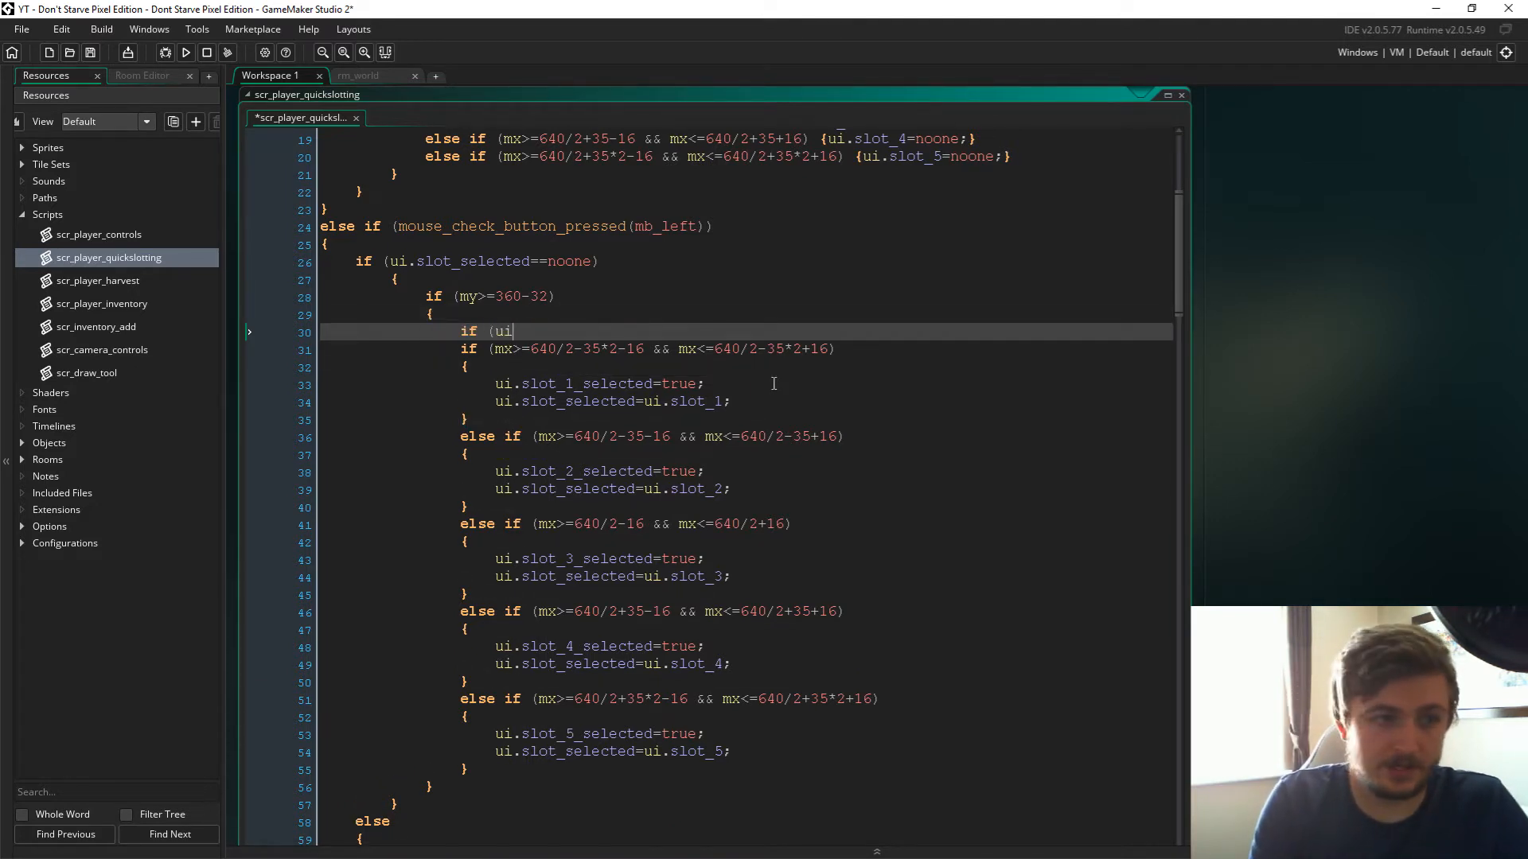
text(.inv_select)
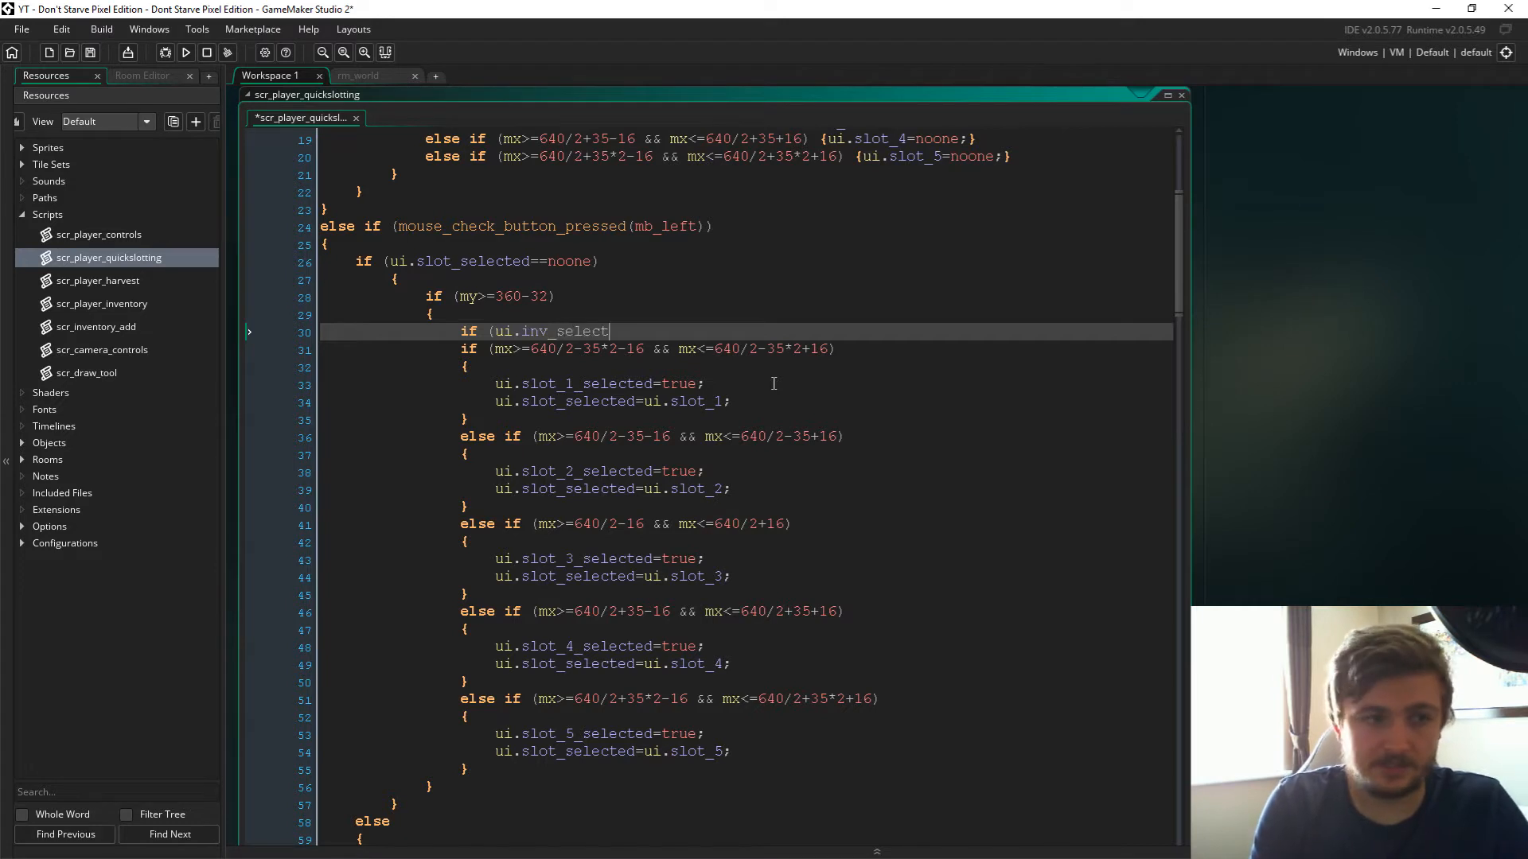
text(ed==noone))
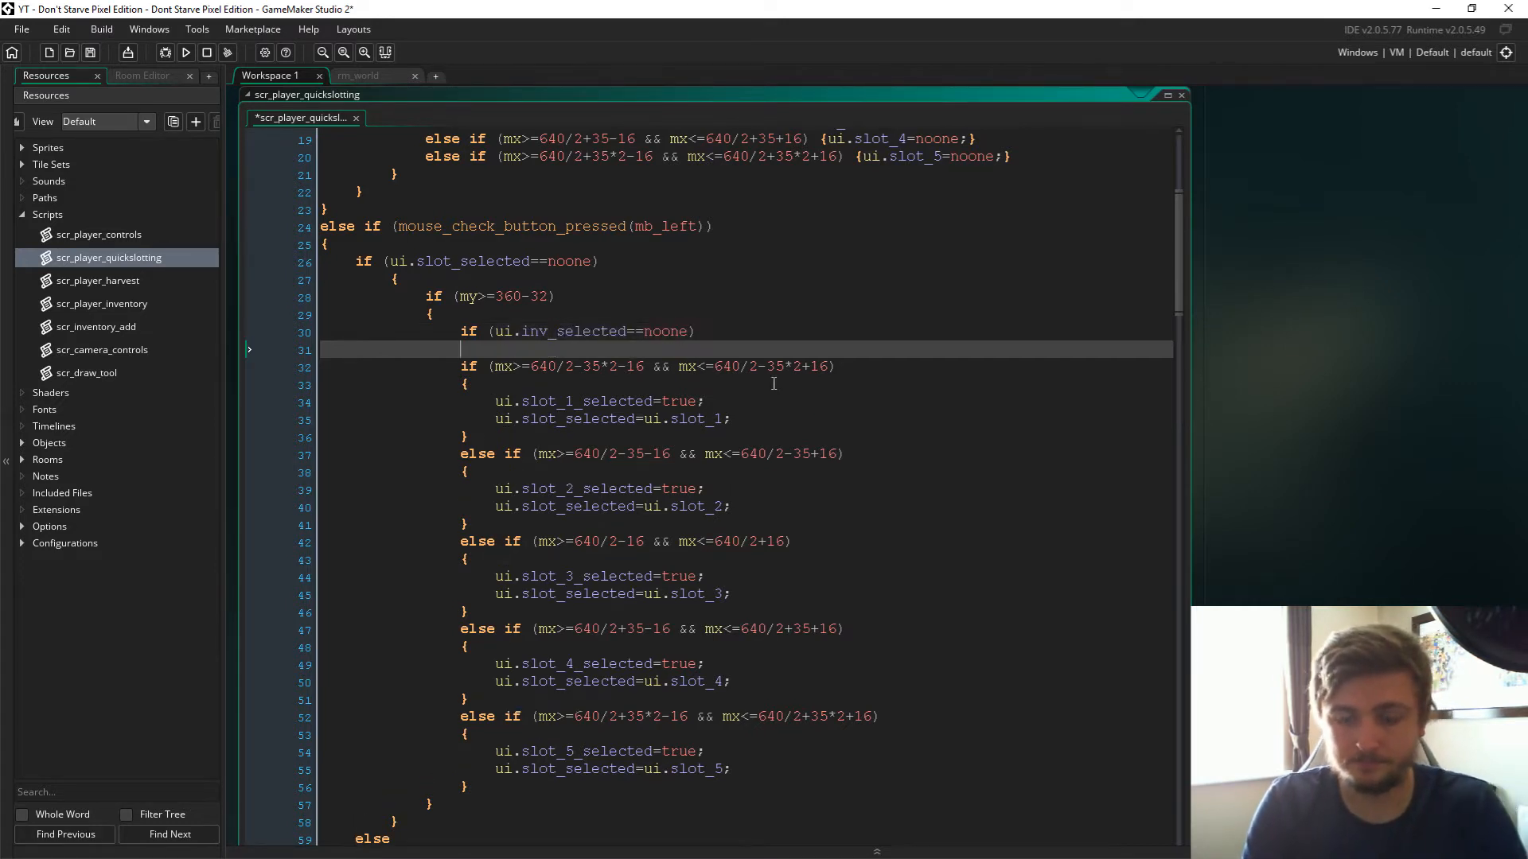
click(508, 787)
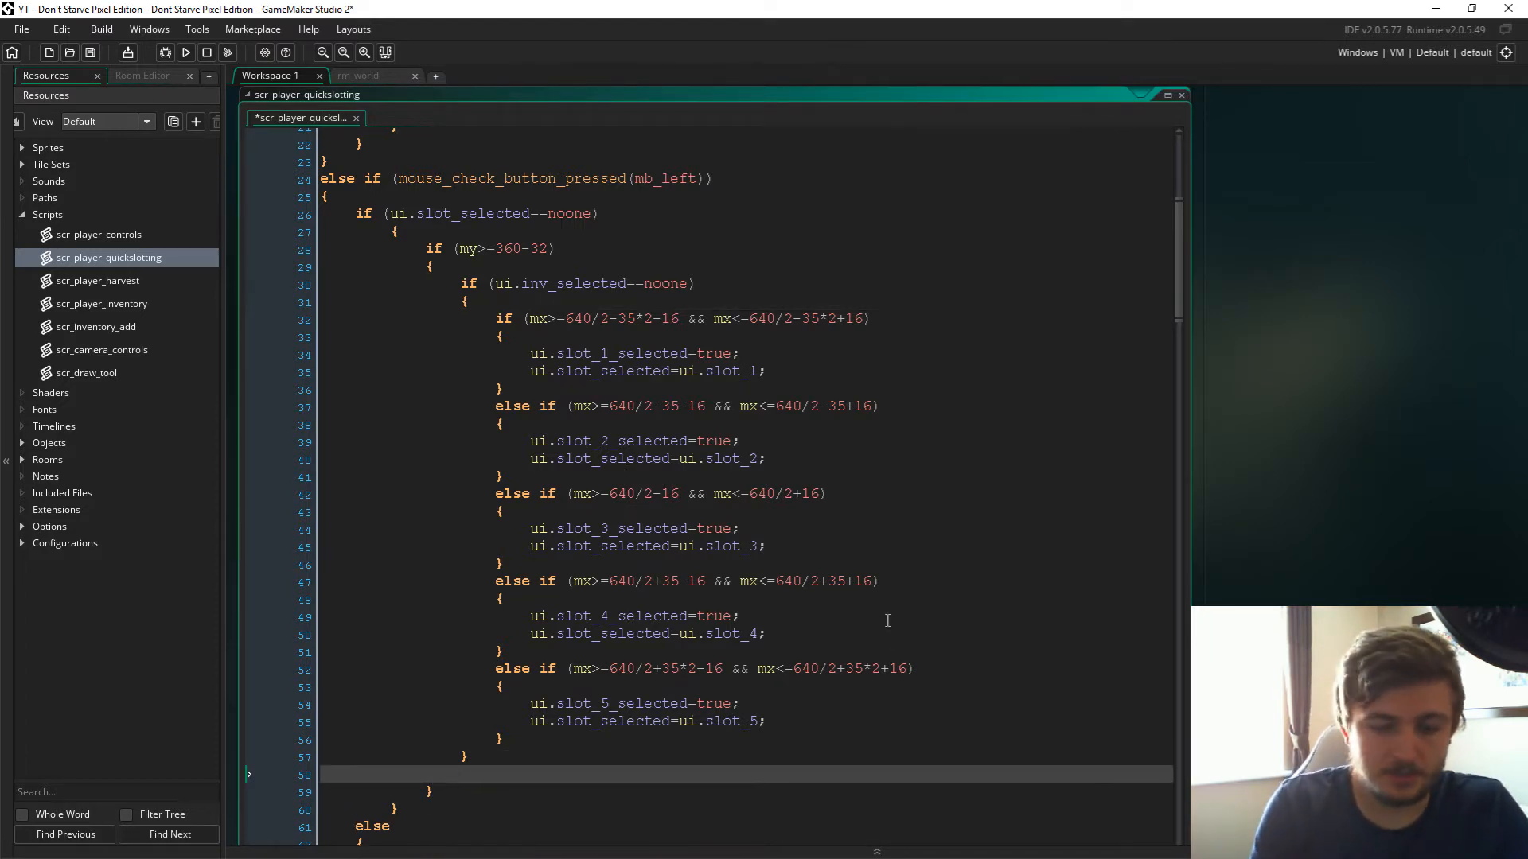
text(ui.i)
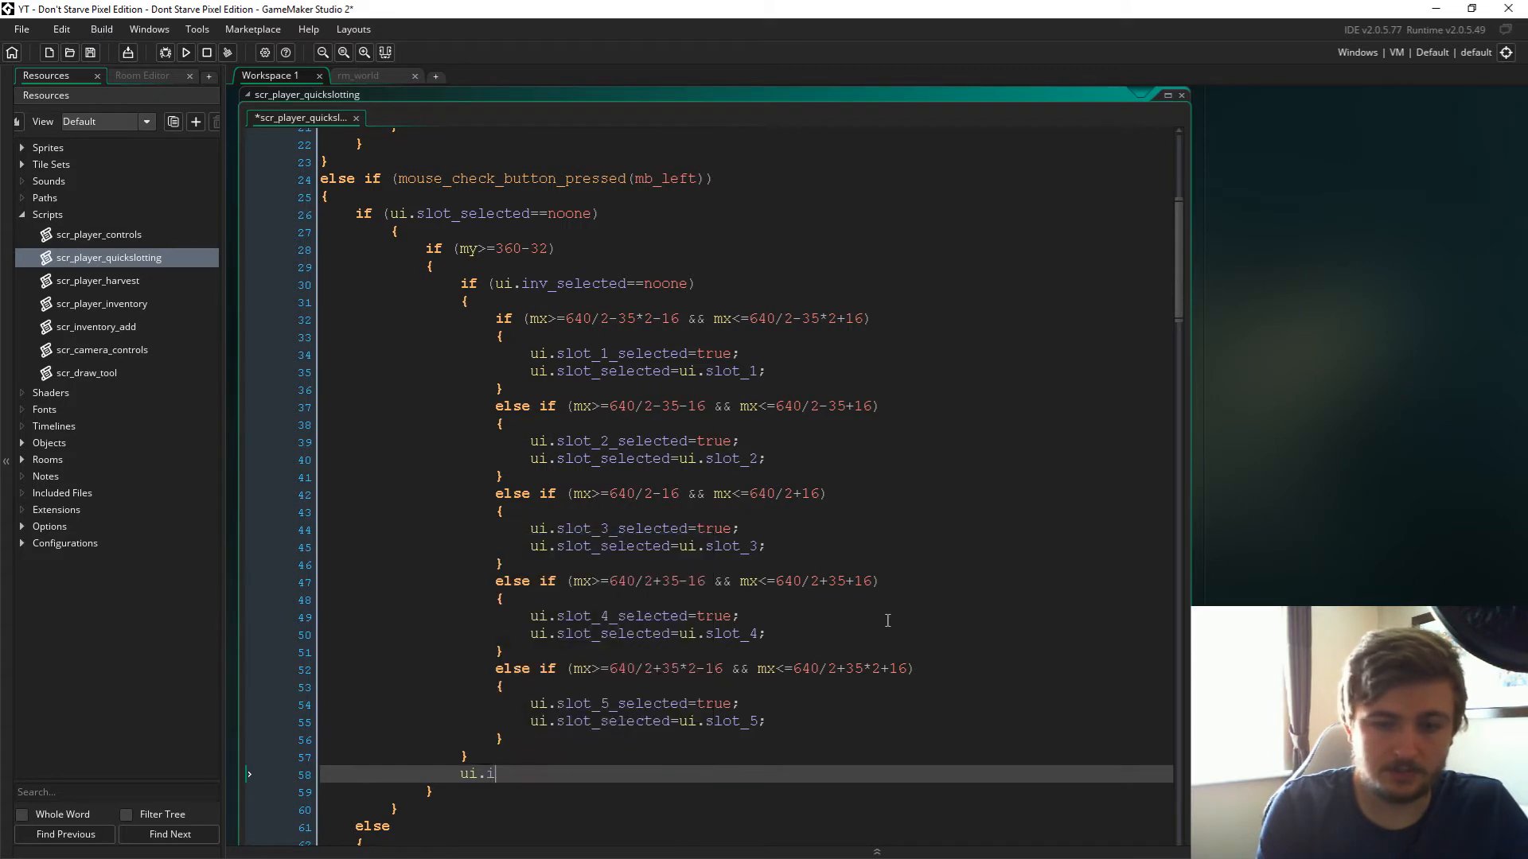
text(nv_selected=n)
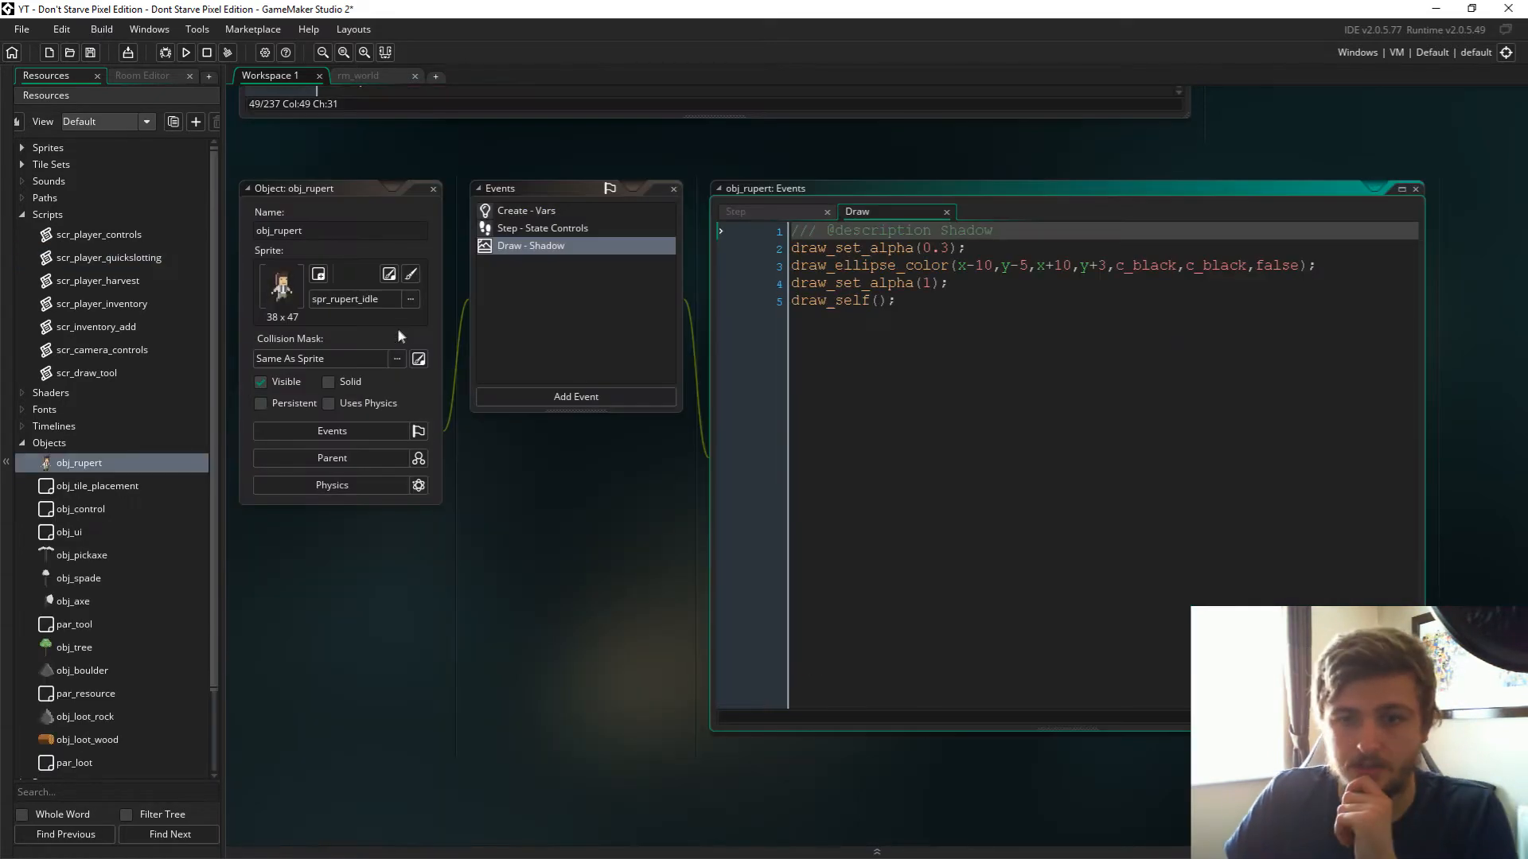
Add scr_player_quickslotting() under scr_player_inventory() in obj_rupert's inventory state case.
click(542, 227)
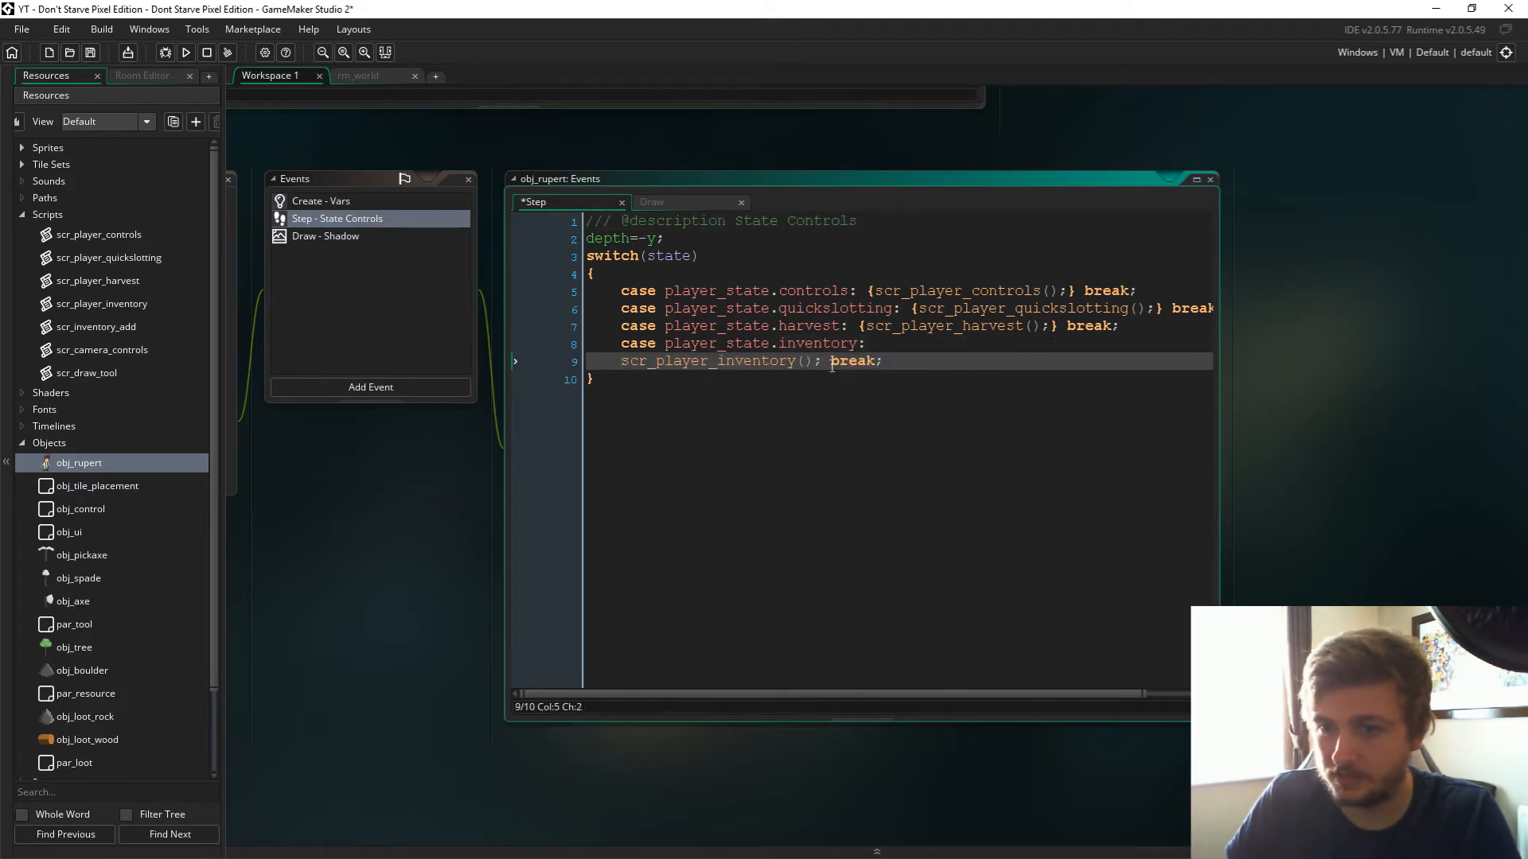
key(Enter)
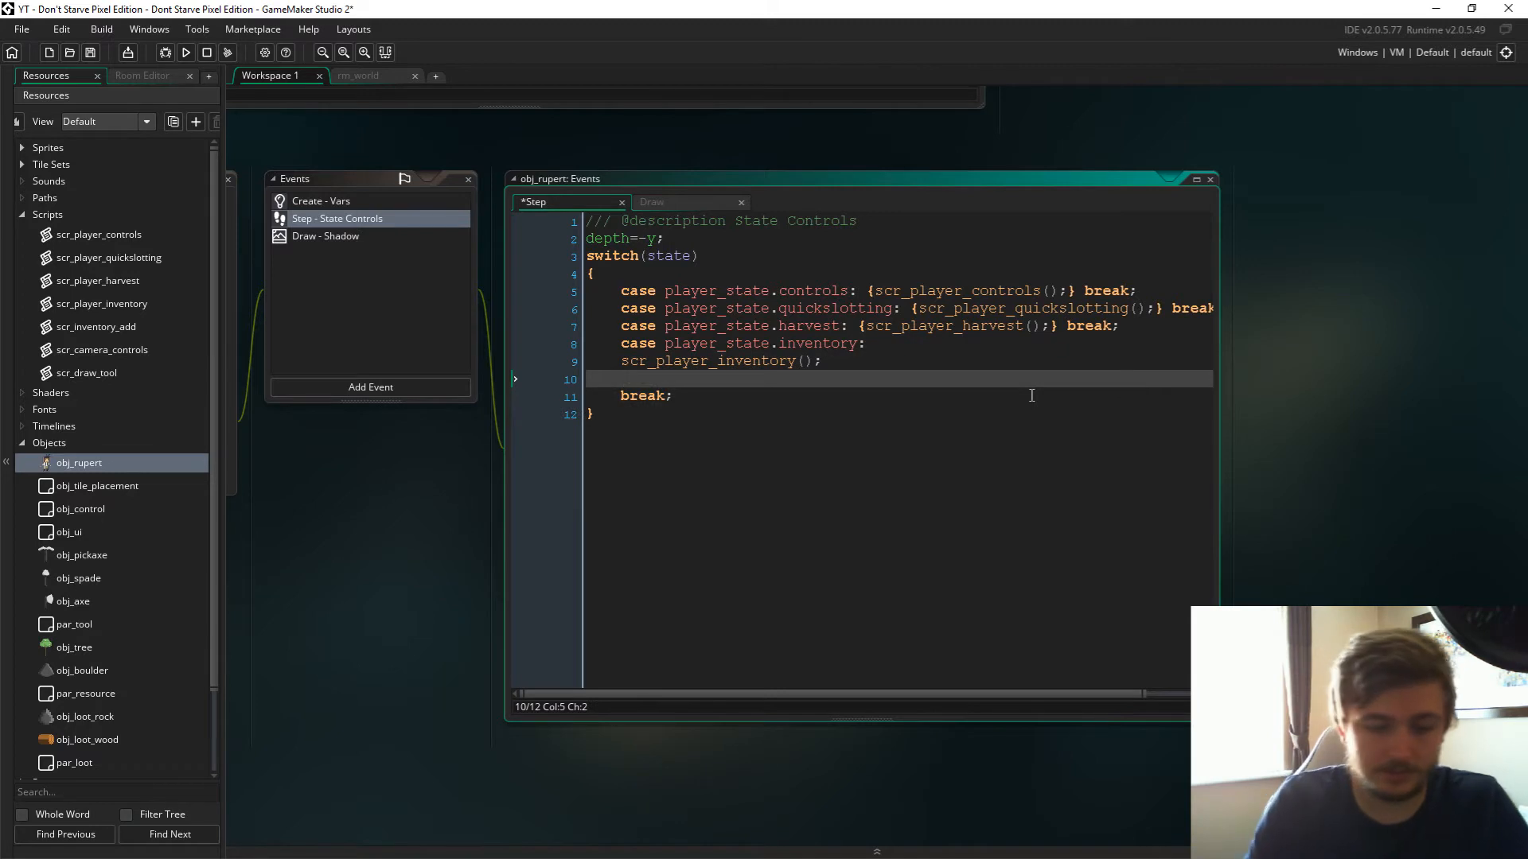
text(scr_player)
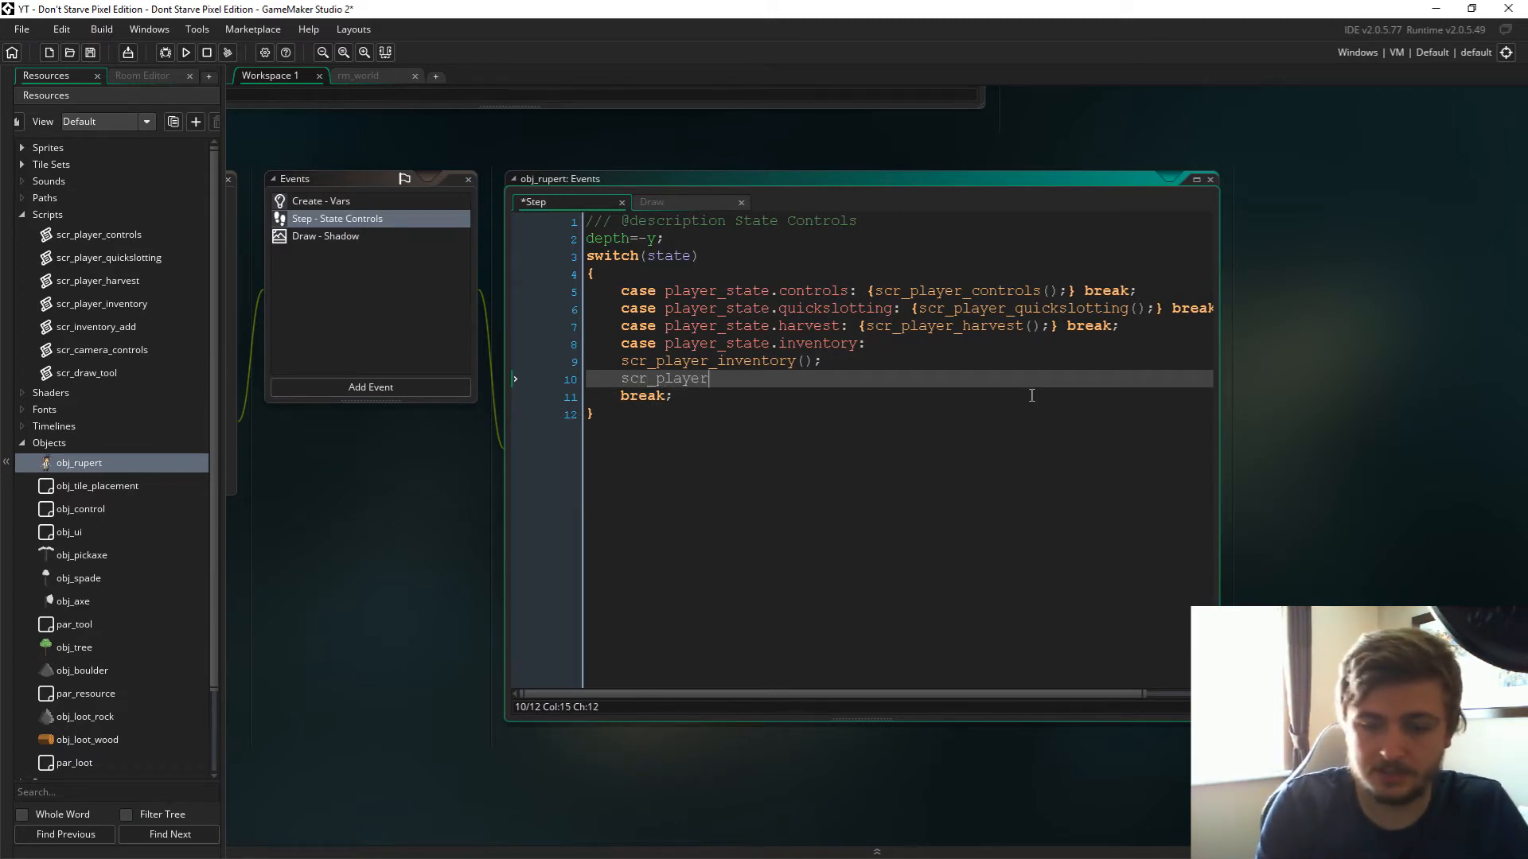
text(_quickslottin)
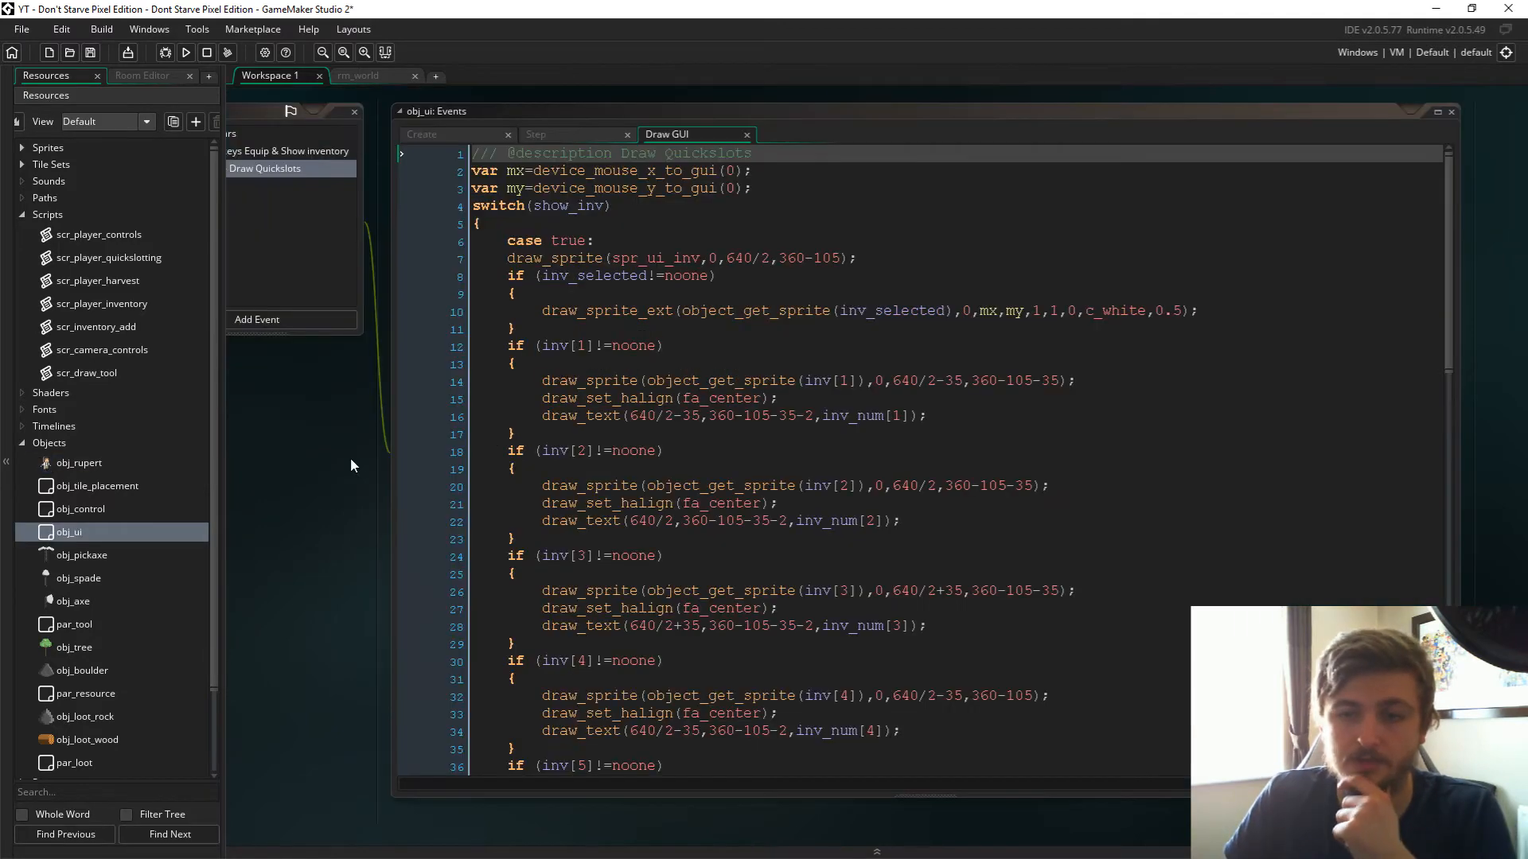
In obj_ui Step, give the first key block var par=object_get_parent(slot_1) and if (par==par_tool).
click(535, 133)
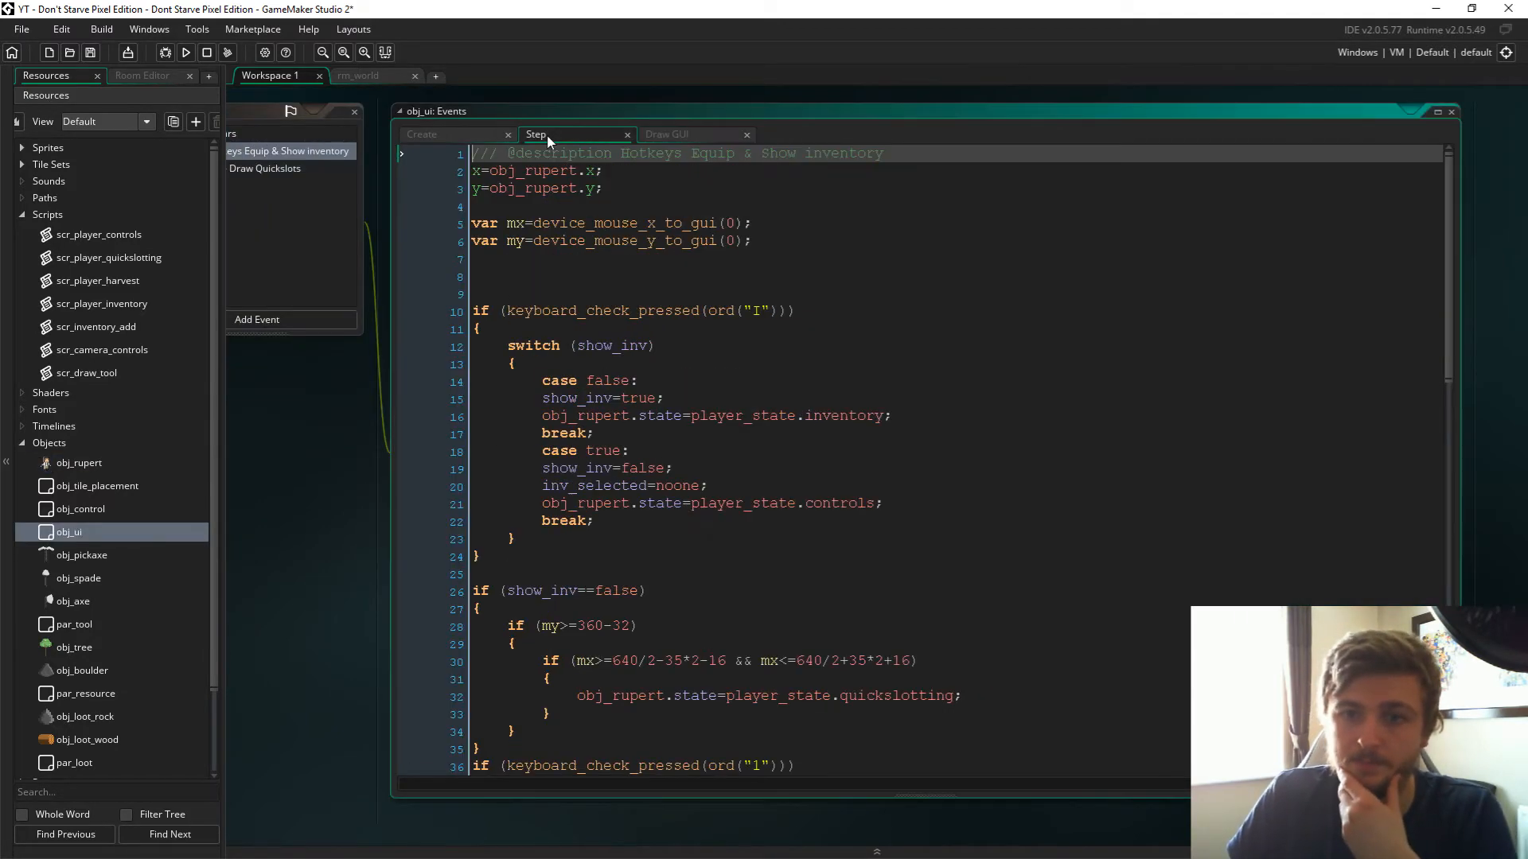
scroll(down, 3)
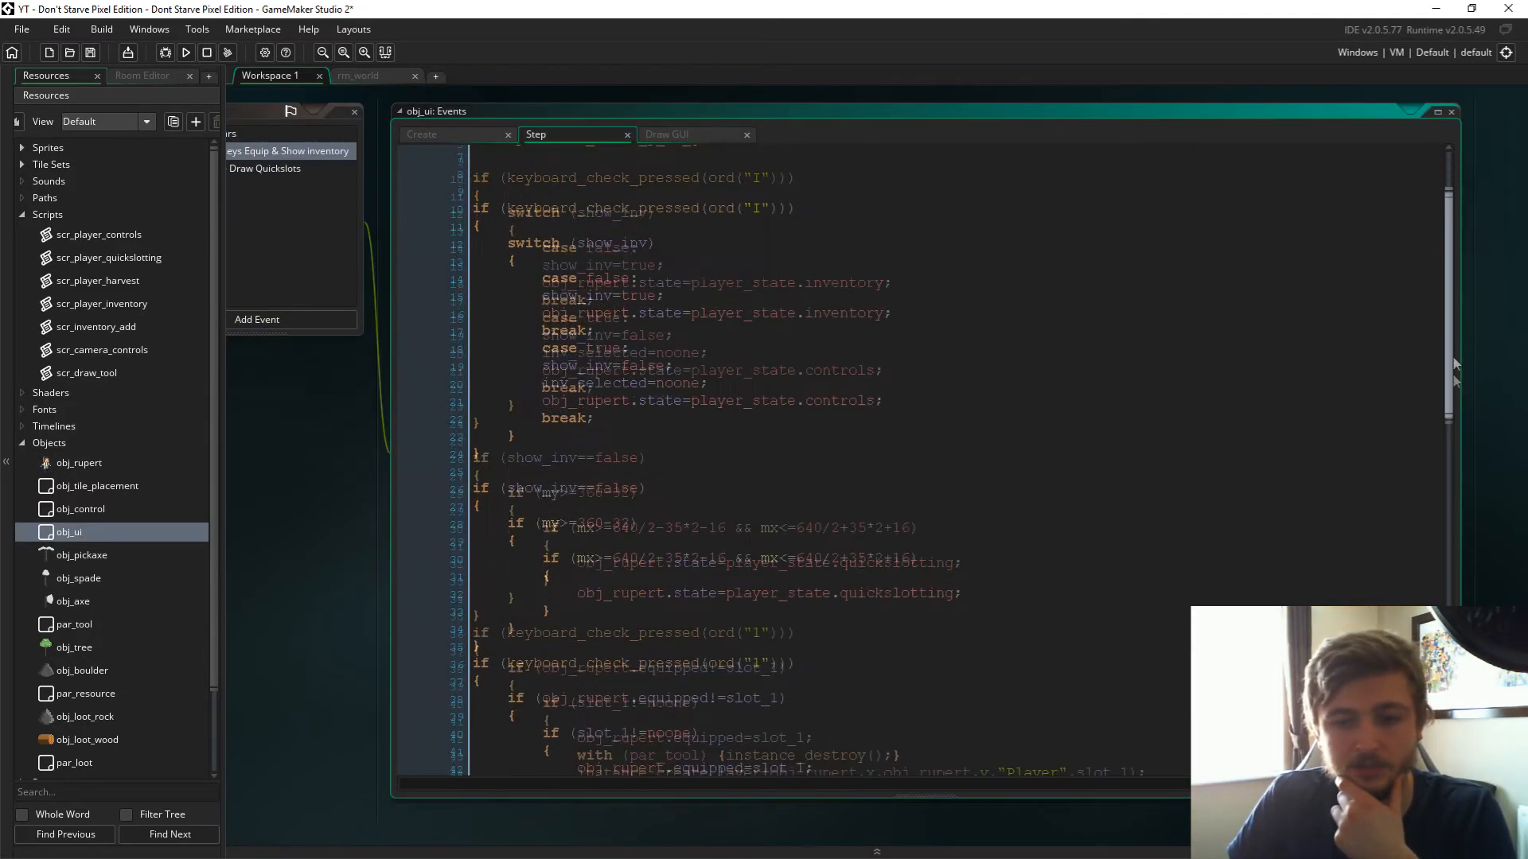
scroll(down, 3)
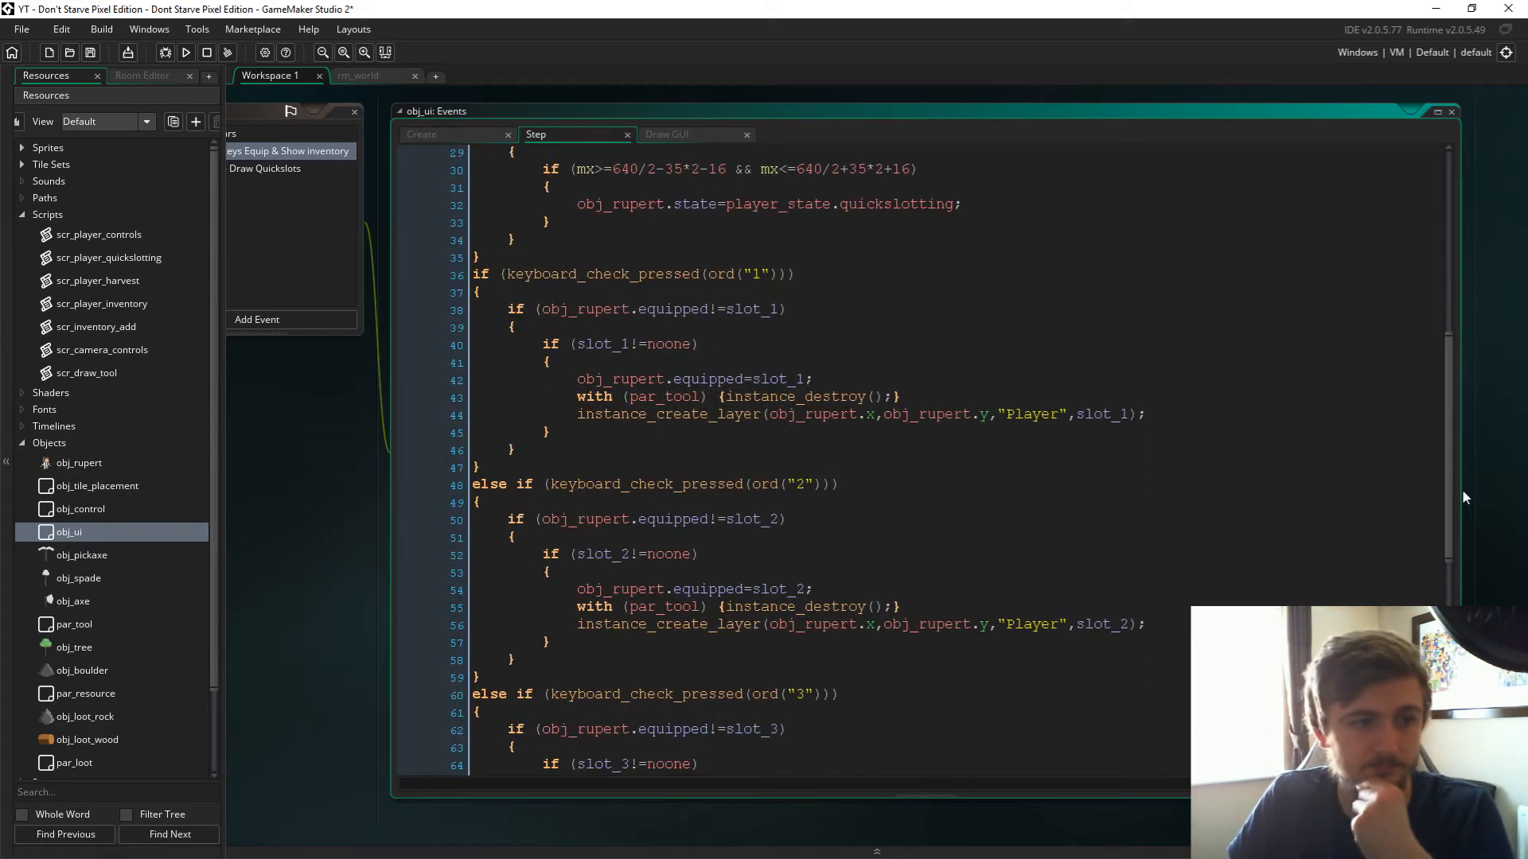
mouse_move(585, 304)
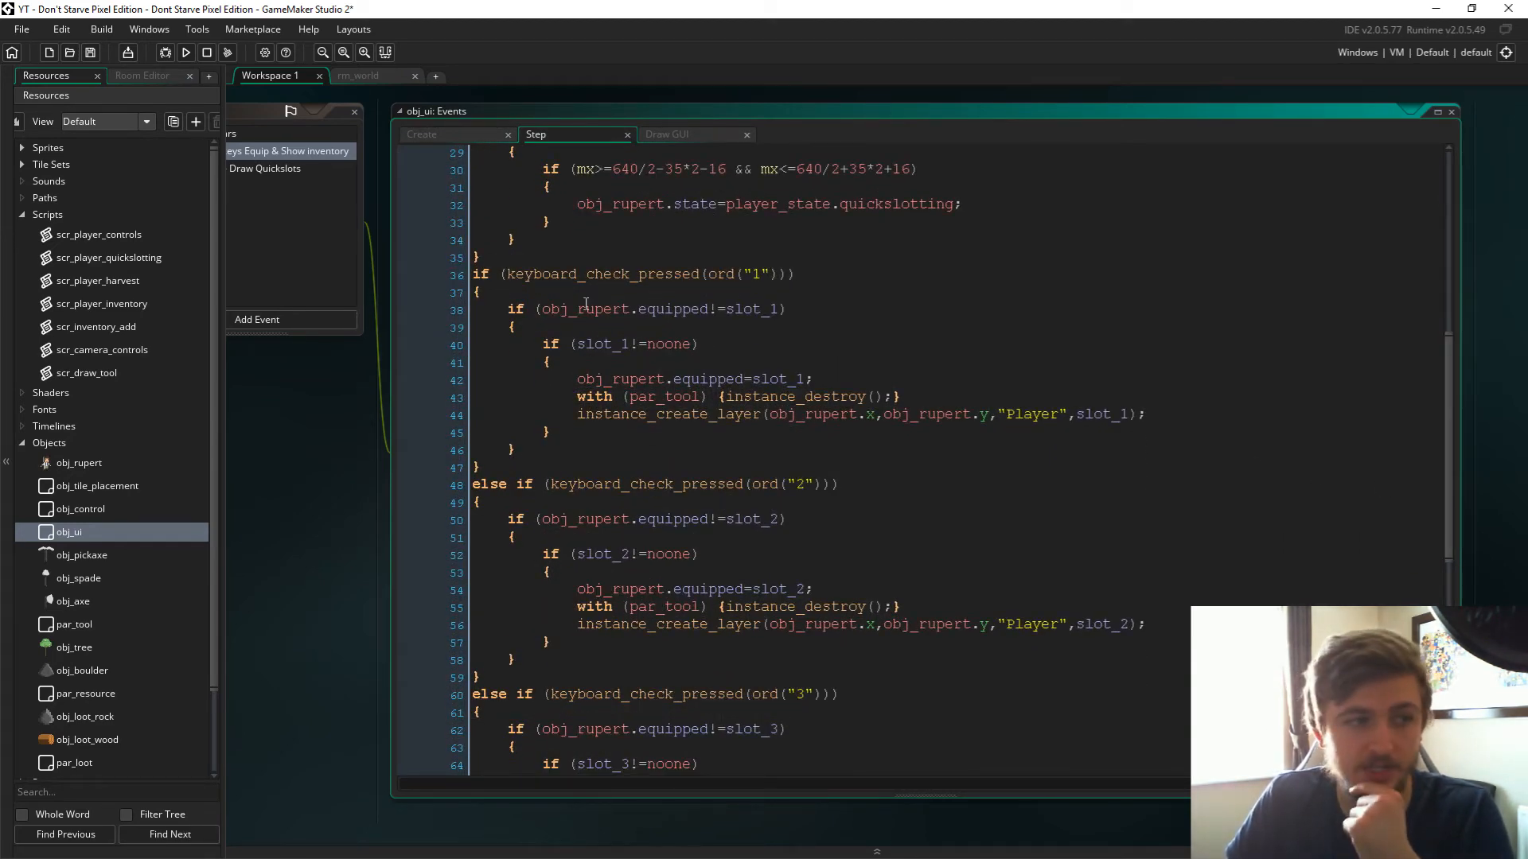
click(478, 292)
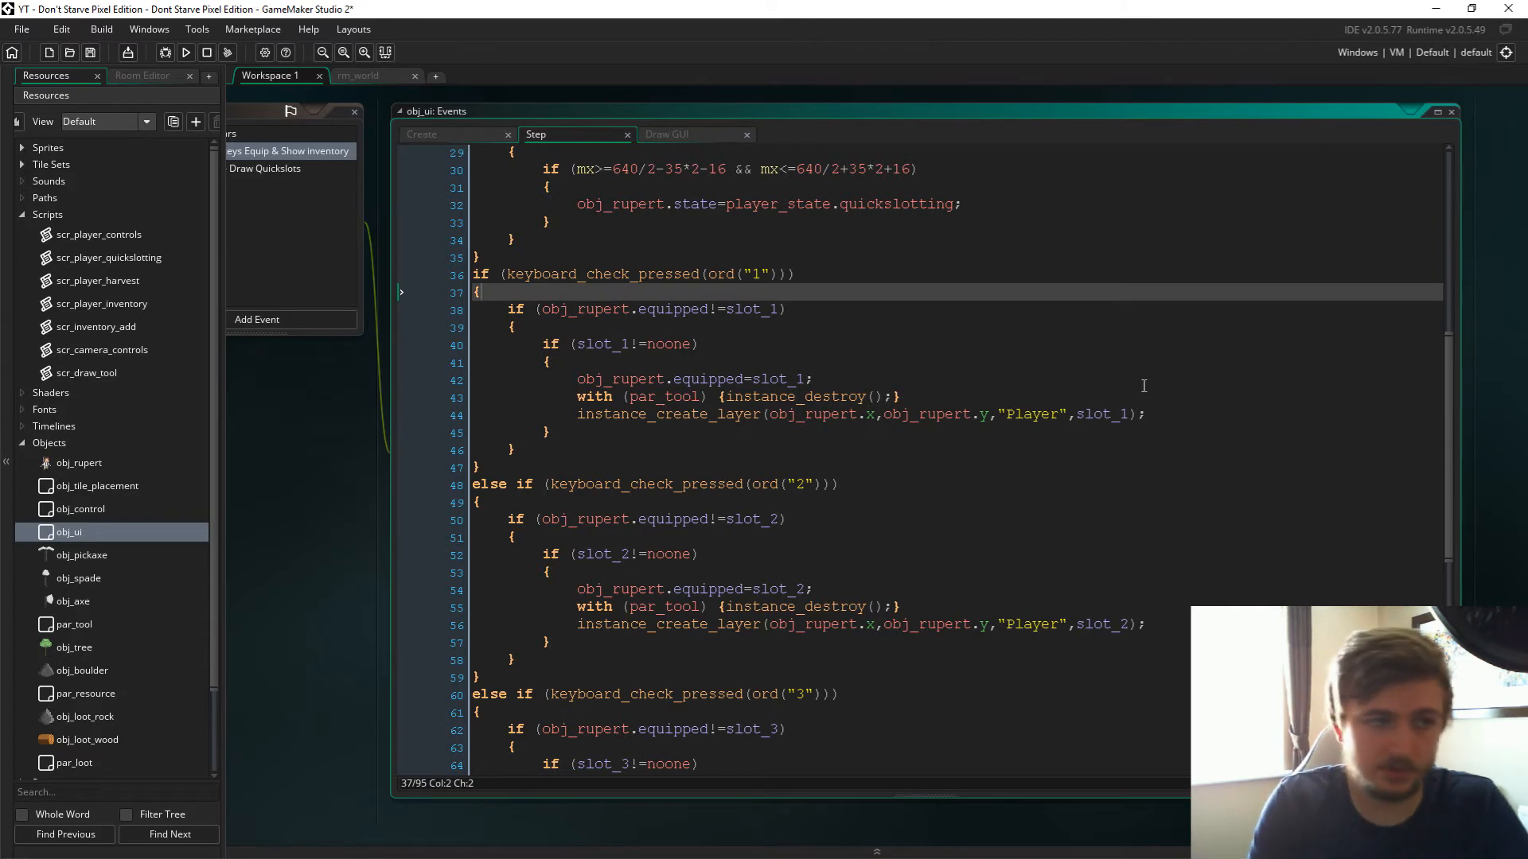
text(var)
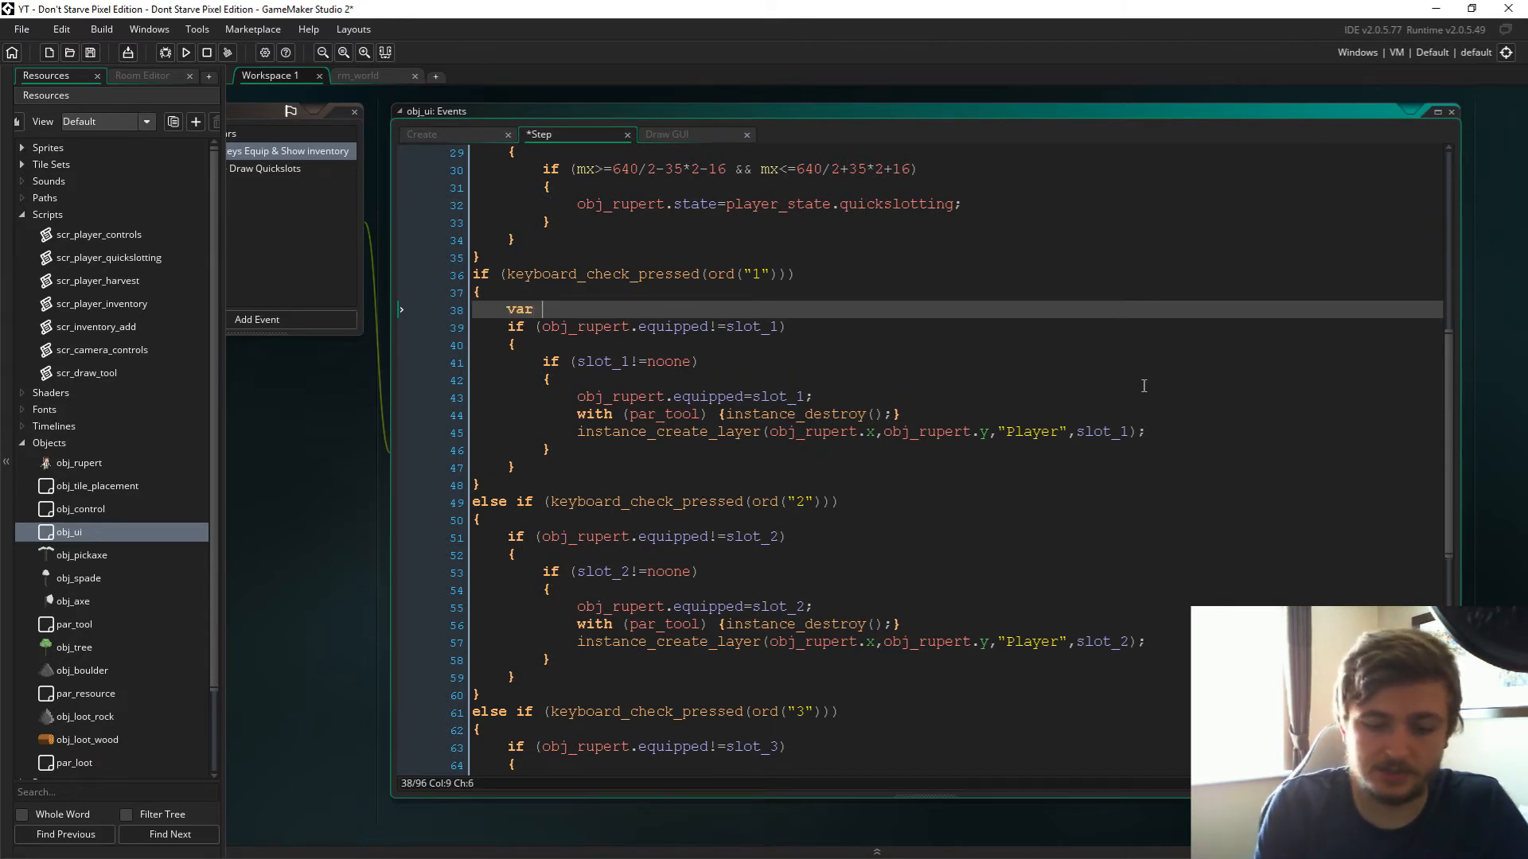
text(par=object_get_parent()
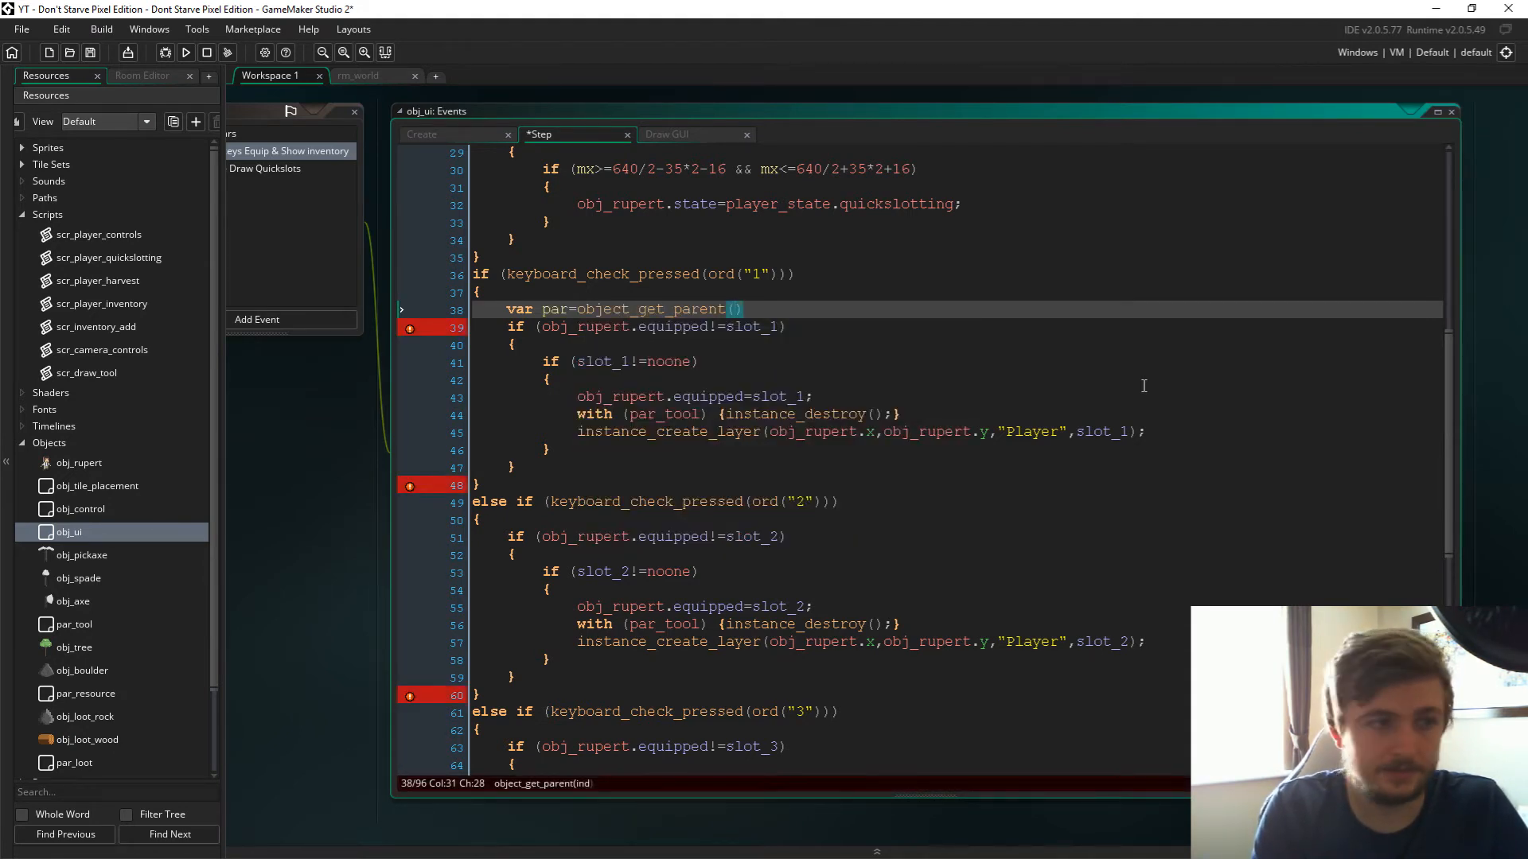
text(slot_1)
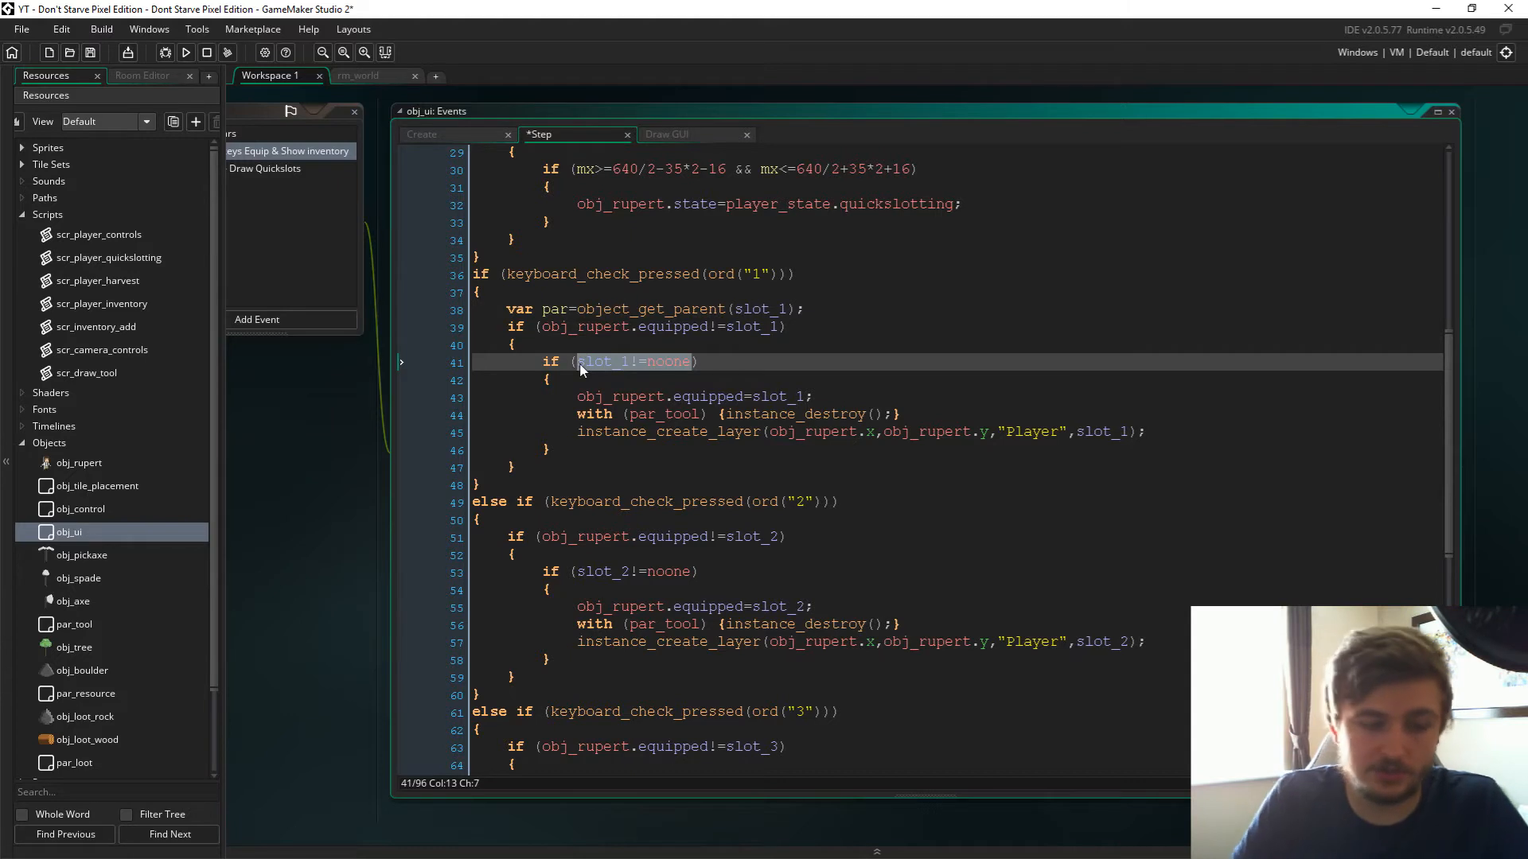
text(pa))
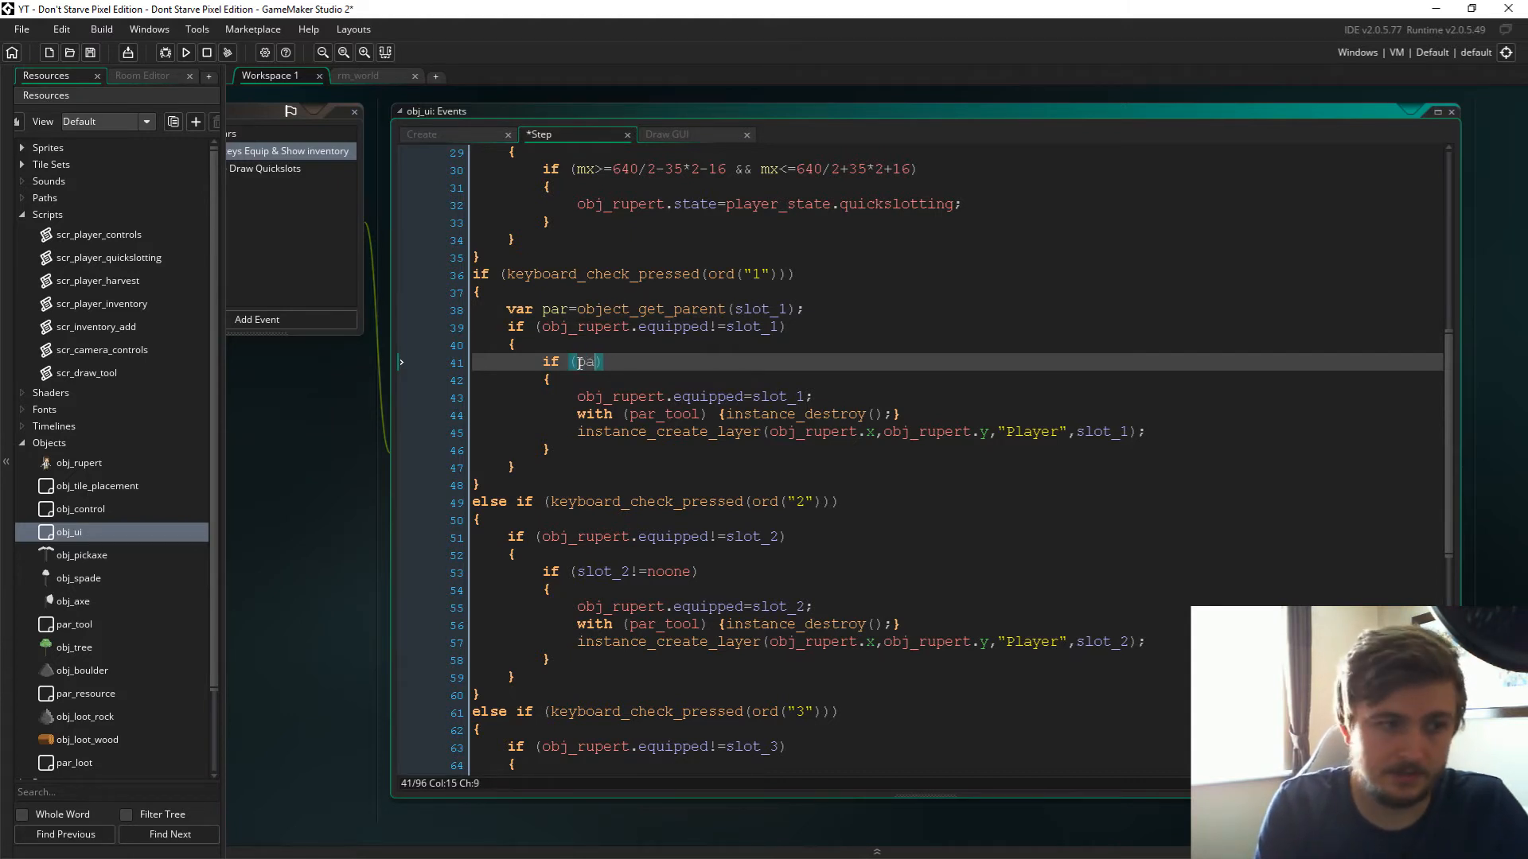
text(r==par_)
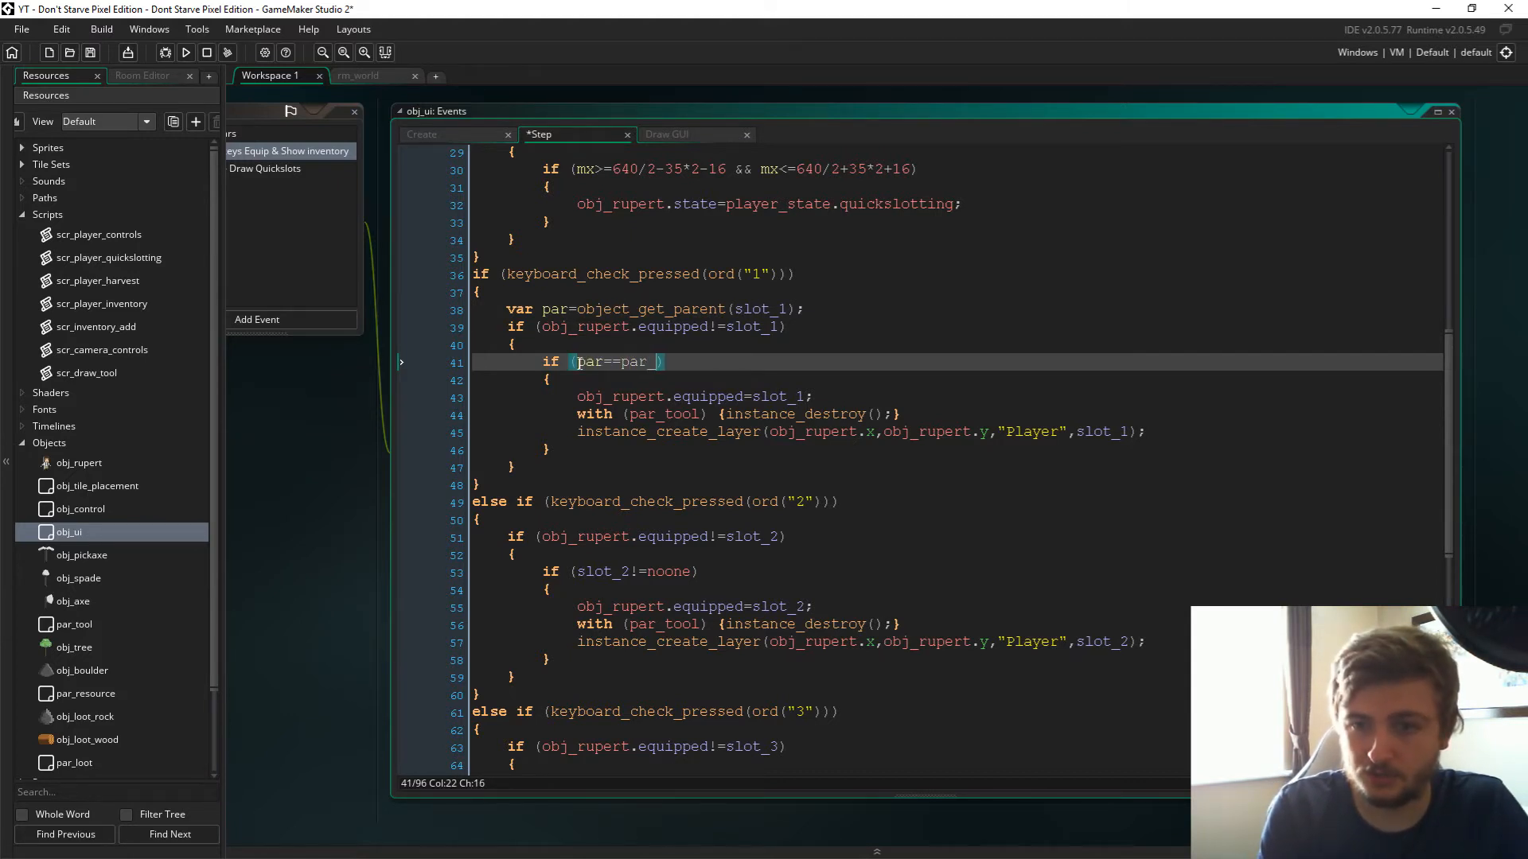
text(tool)
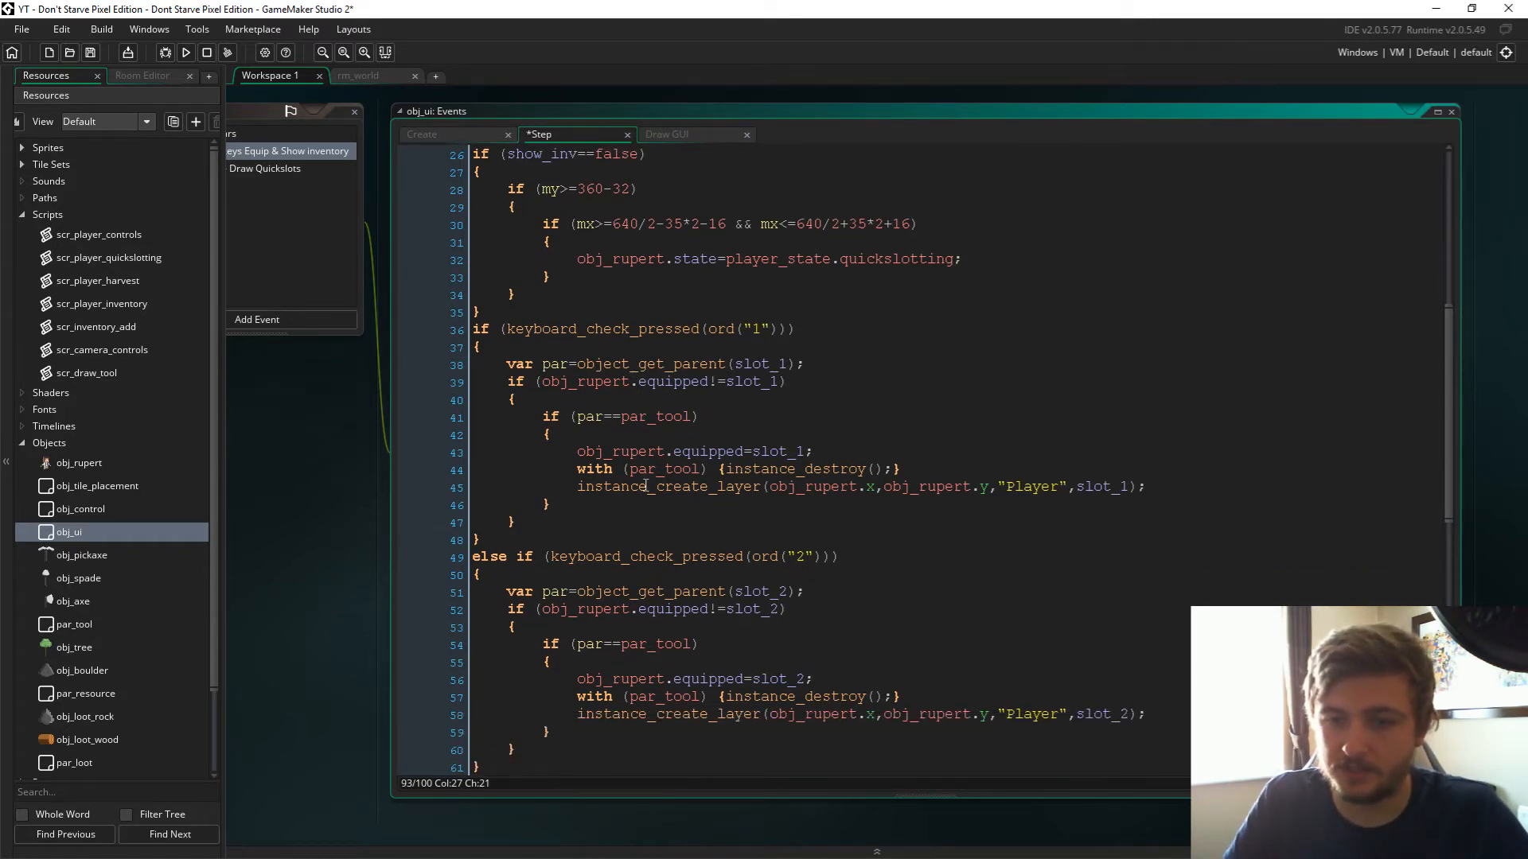
Correct the slot lookup and par_tool check in the remaining key blocks.
scroll(down, 3)
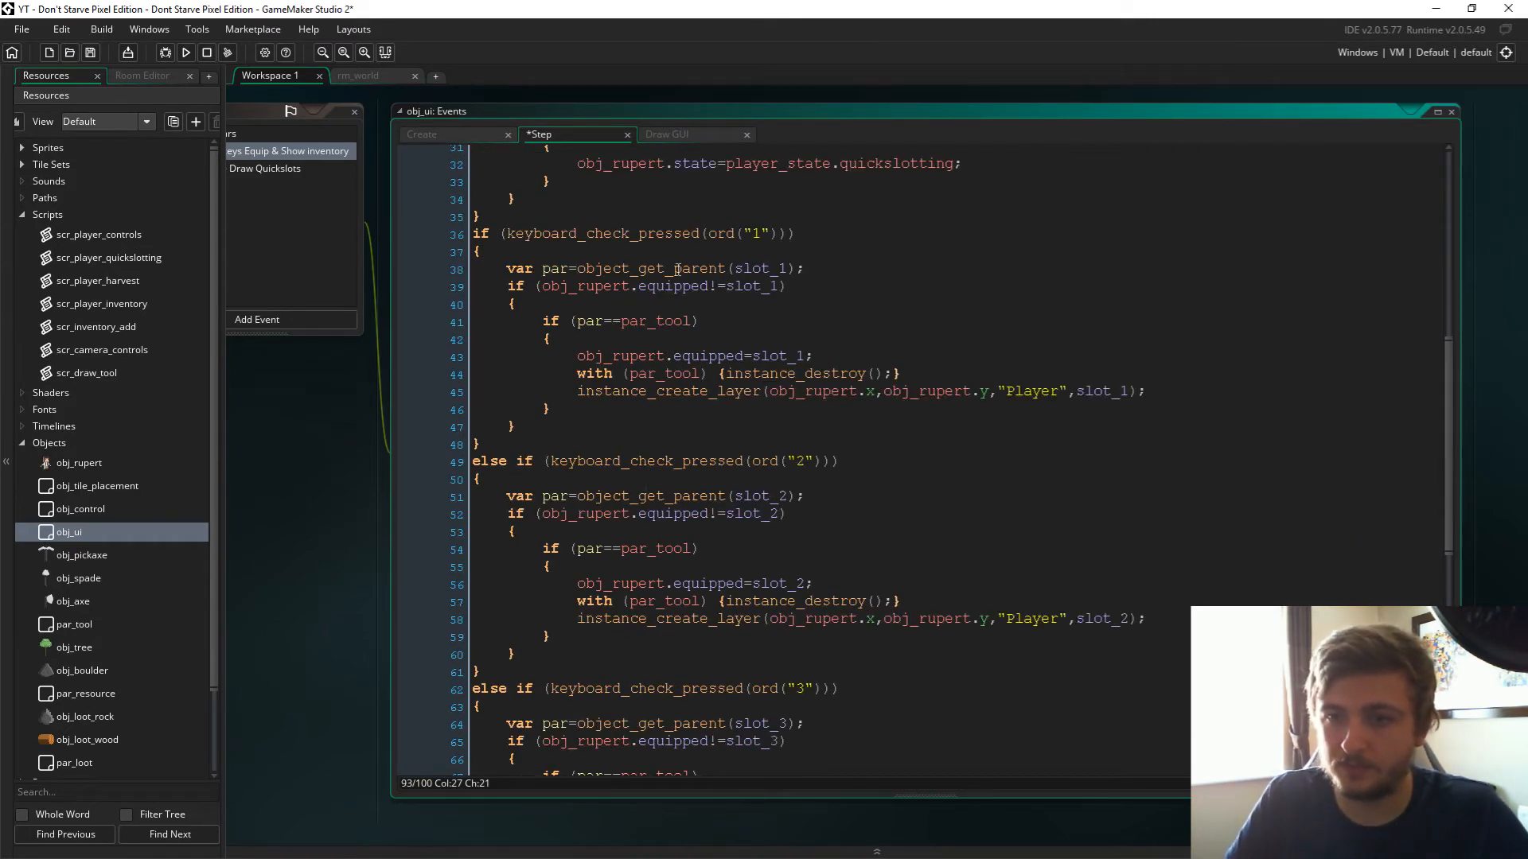
click(677, 268)
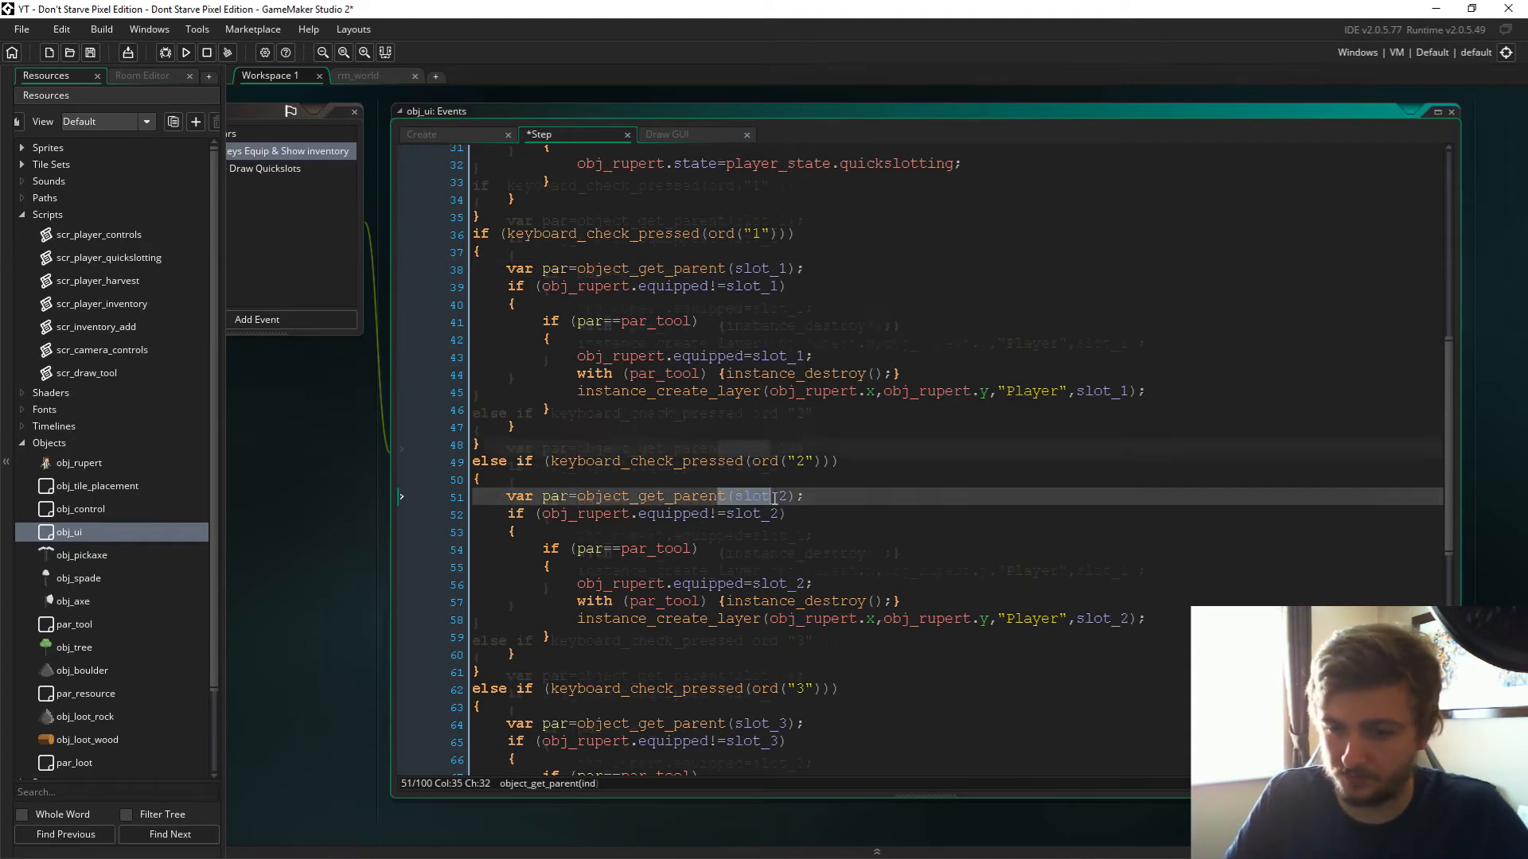
scroll(down, 3)
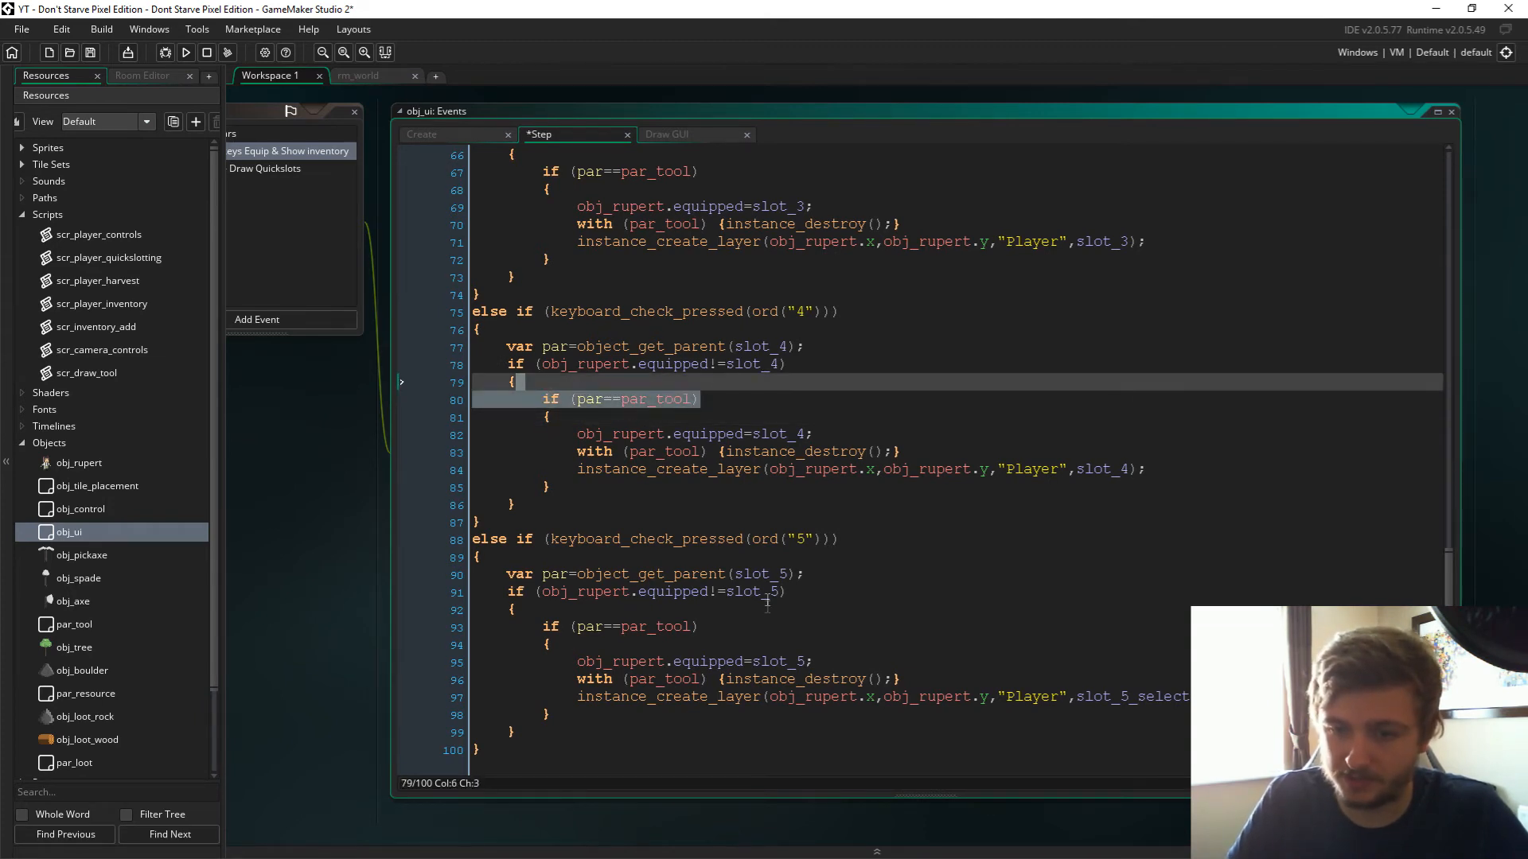
click(421, 135)
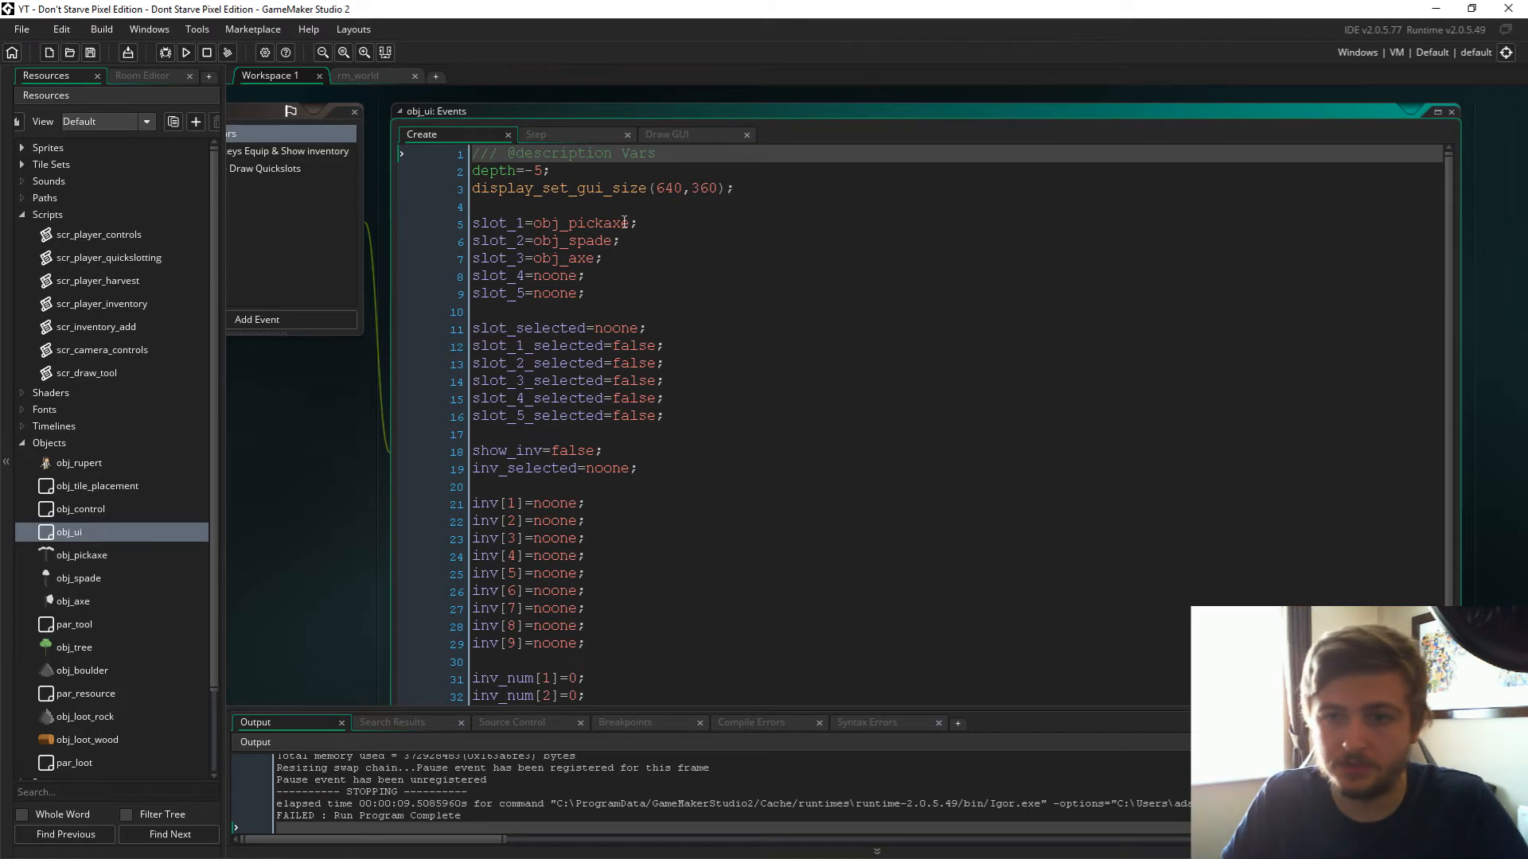
In obj_ui Create, set inv[1..3] to obj_pickaxe, obj_spade, obj_axe with inv_num 1.
double_click(581, 223)
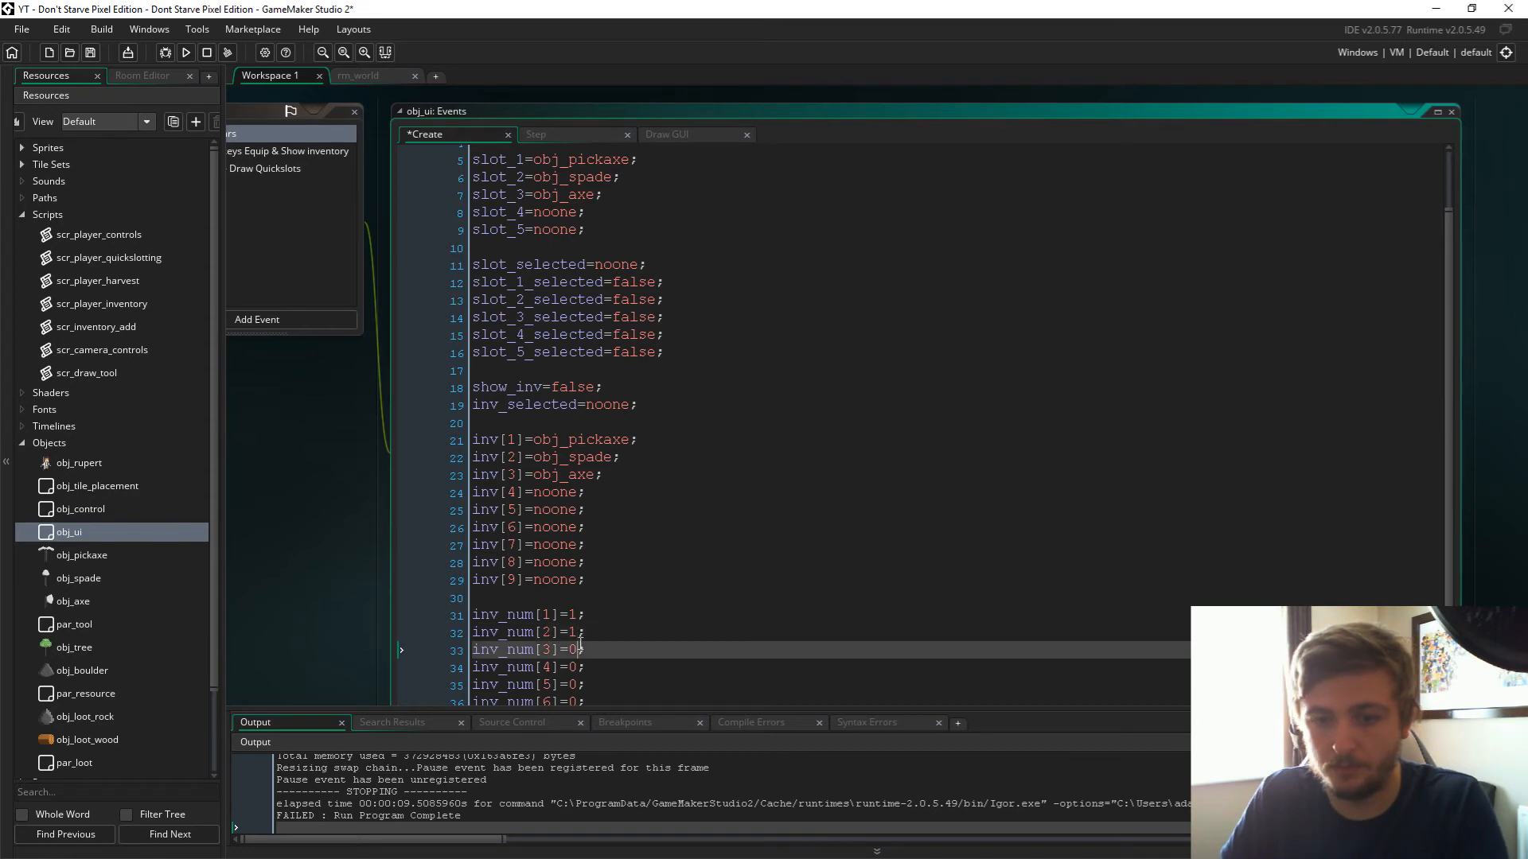
text(1)
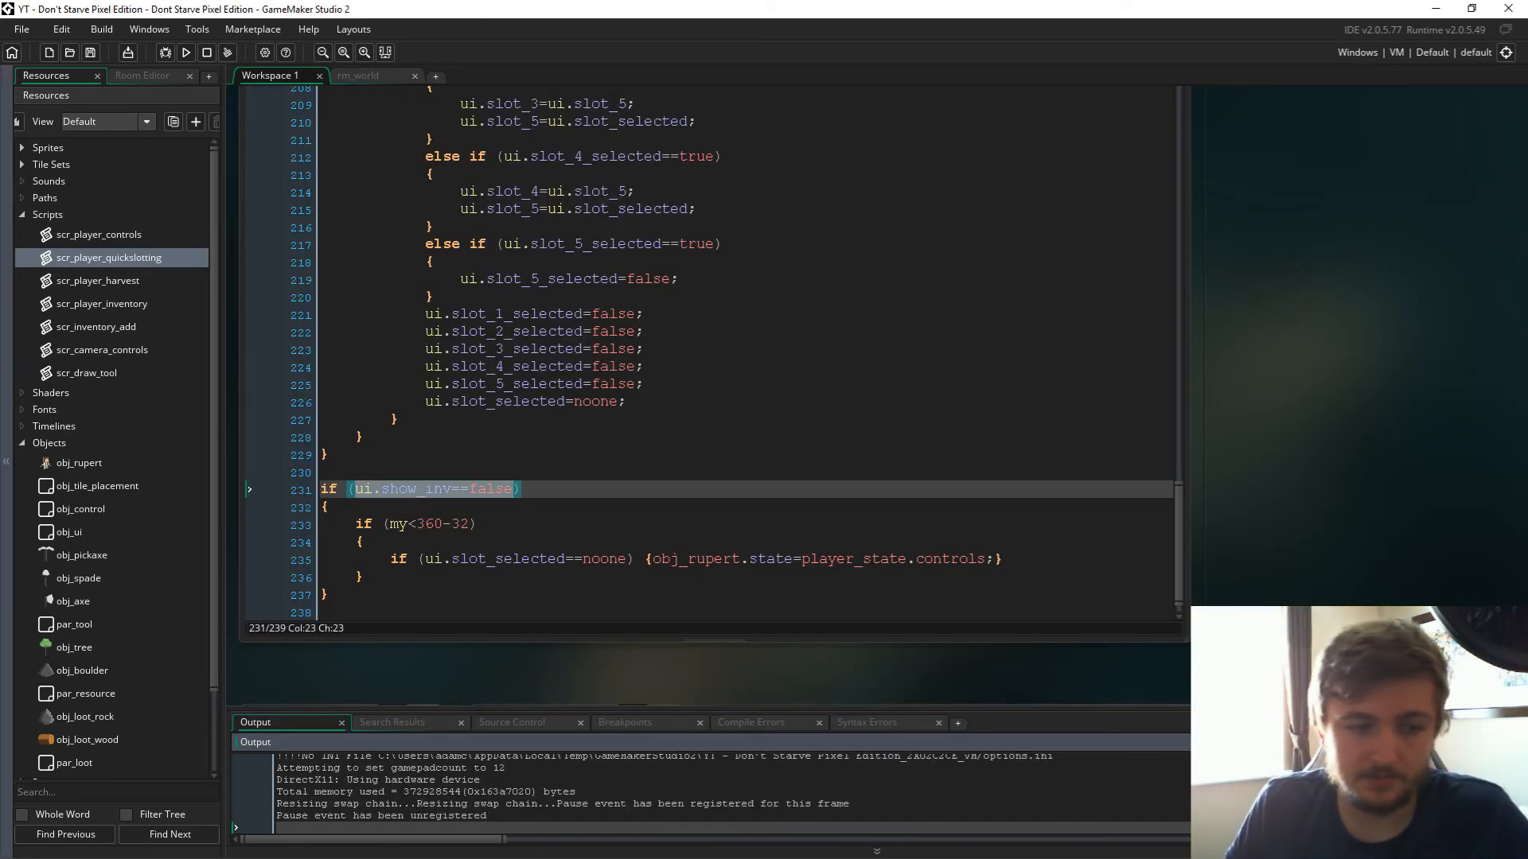
Launch the game to view pickaxe, spade and axe in the inventory.
click(186, 52)
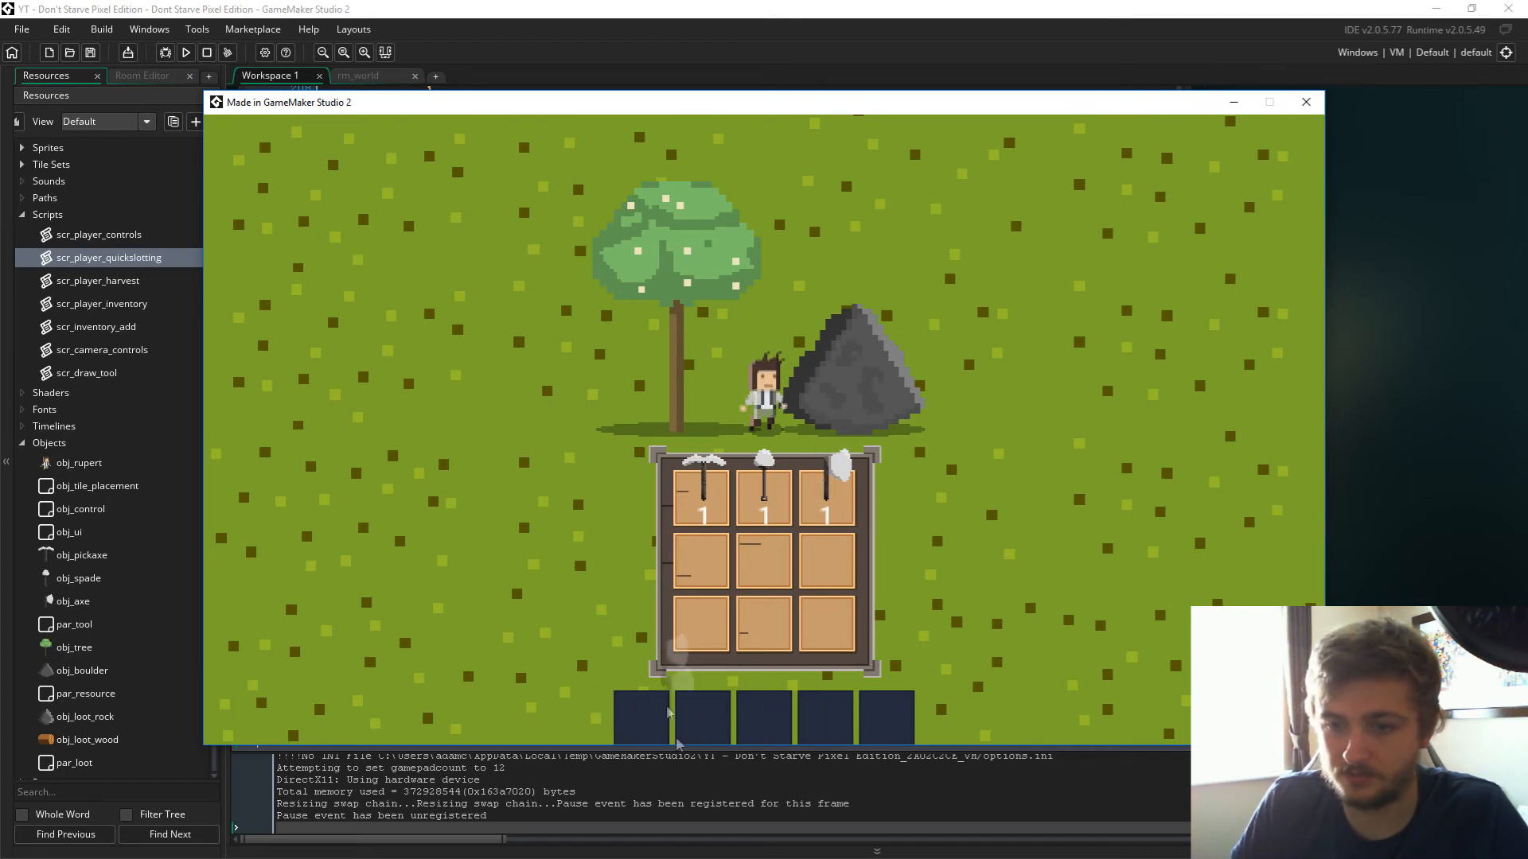
Close the game and open scr_player_inventory from the Resources tree.
click(100, 303)
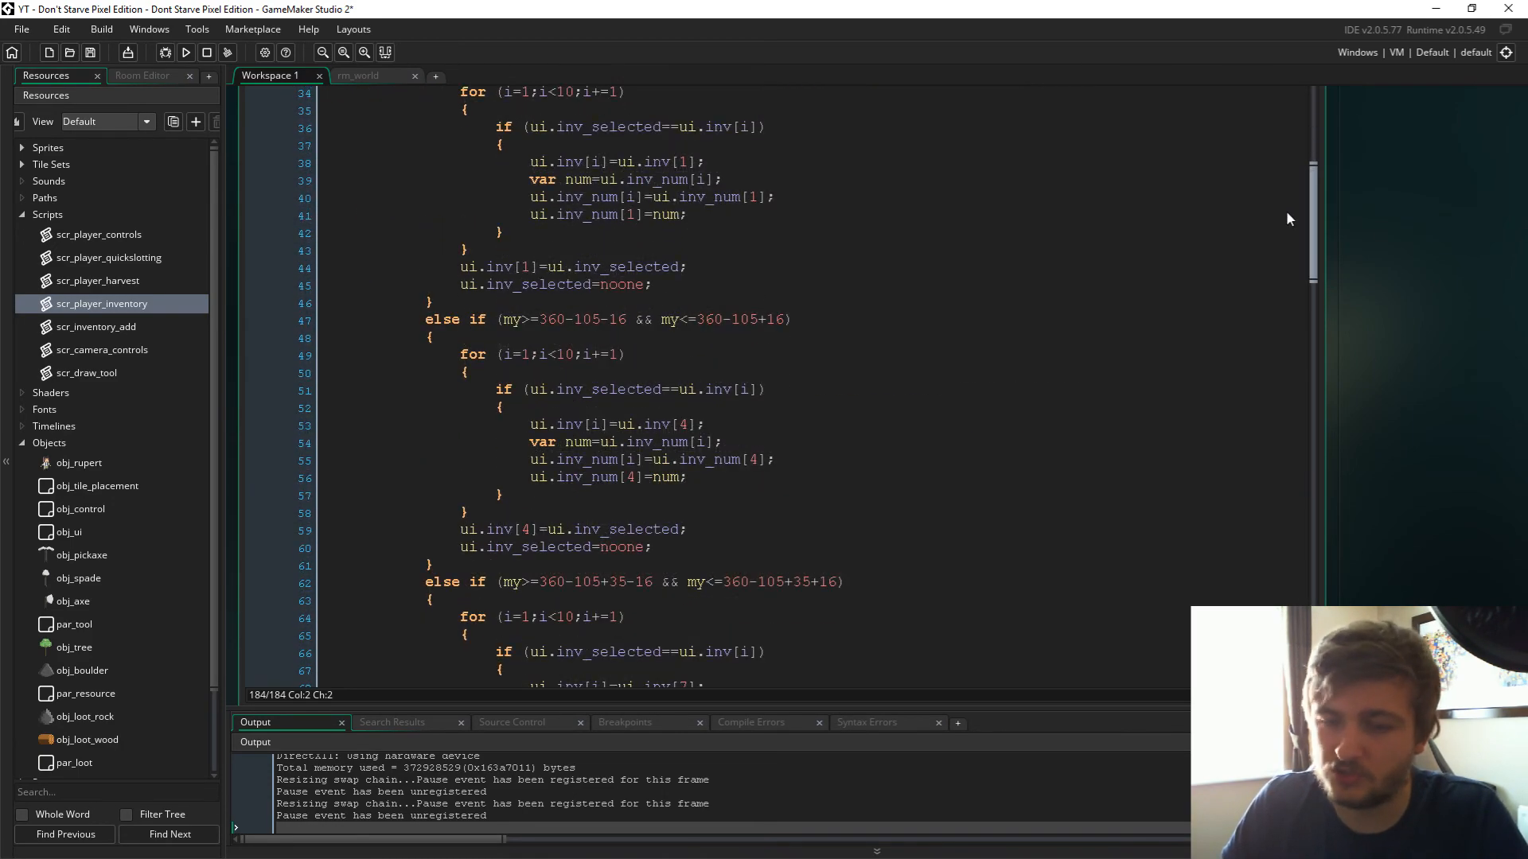
Review the quickslot assignment lines in scr_player_inventory, then relaunch the game for drag testing.
scroll(down, 3)
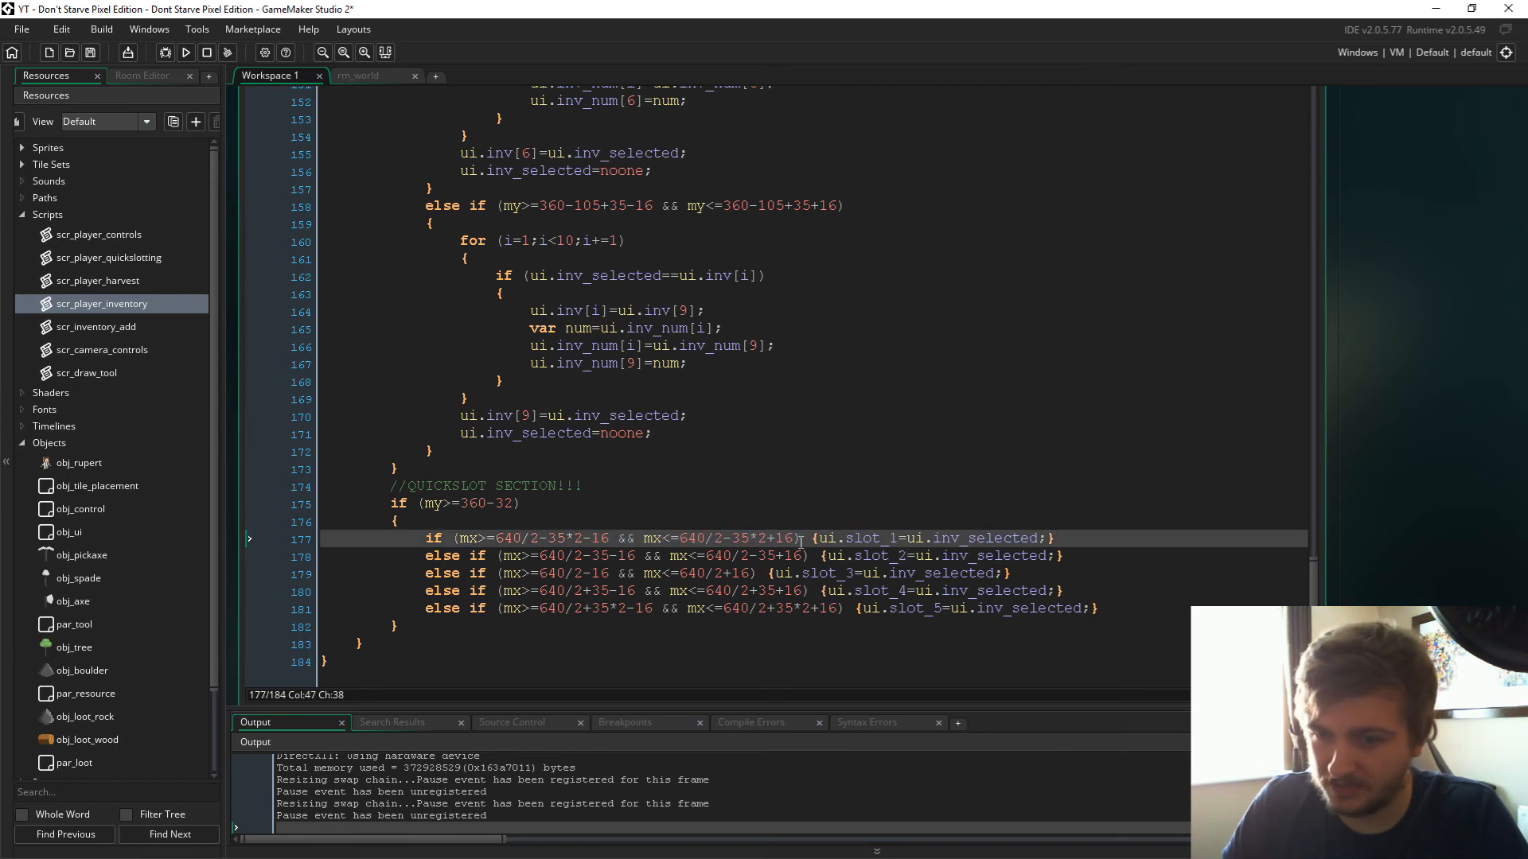
click(501, 538)
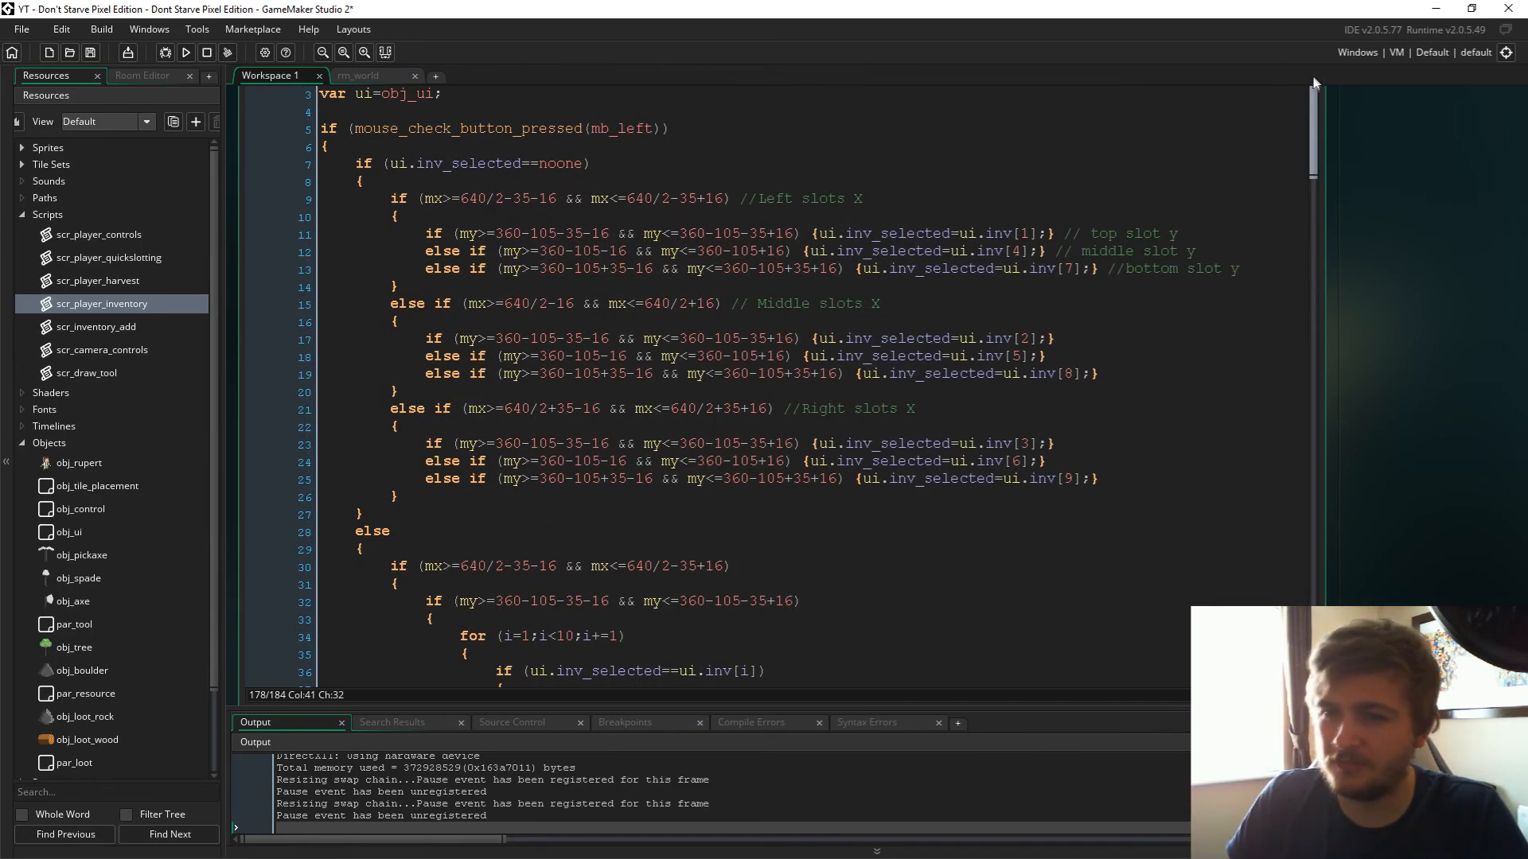
mouse_move(1279, 74)
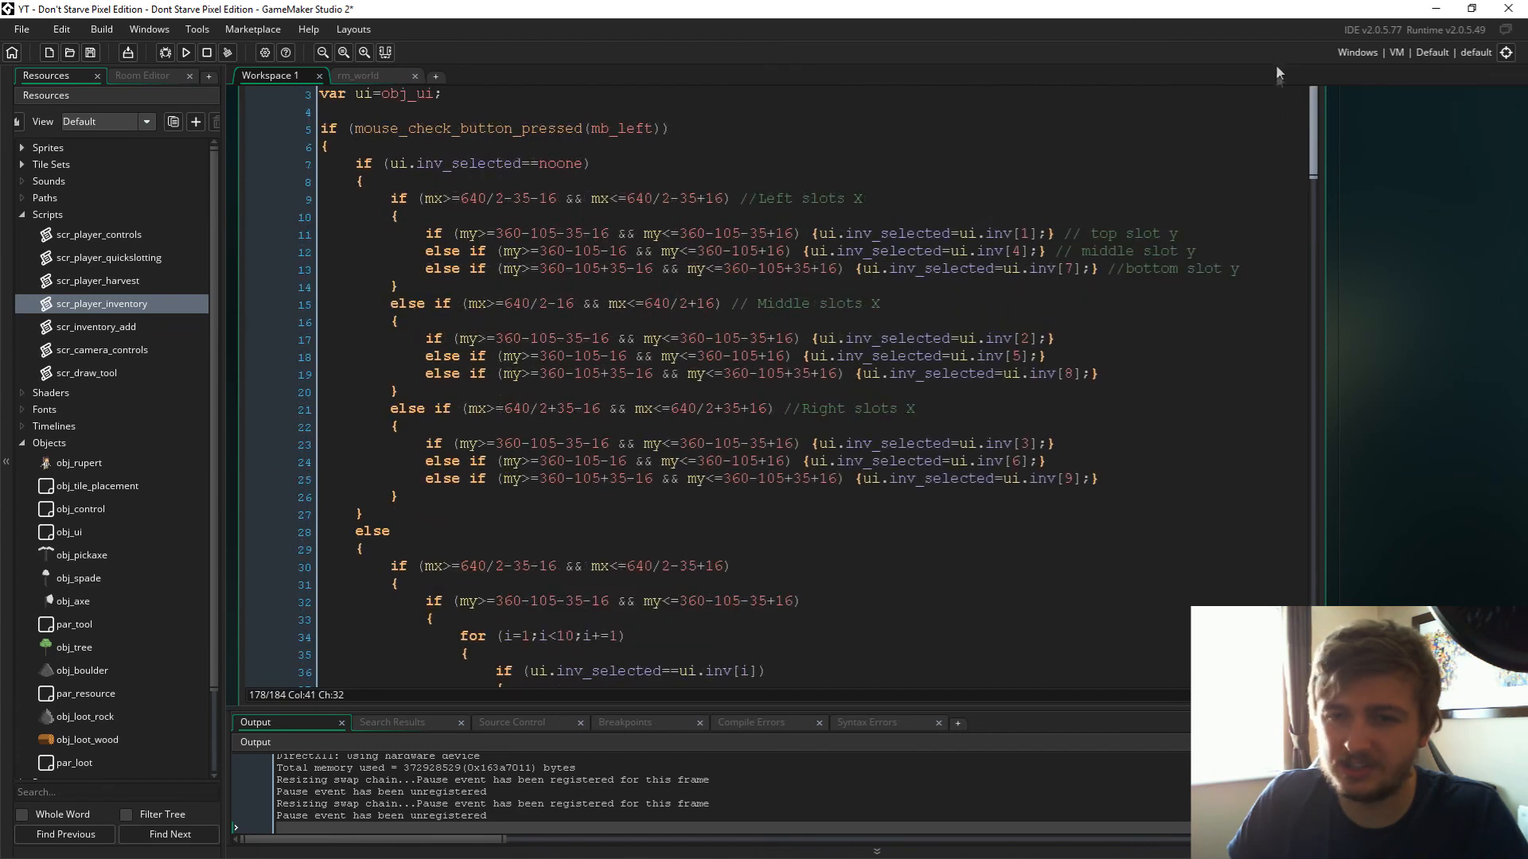
scroll(down, 3)
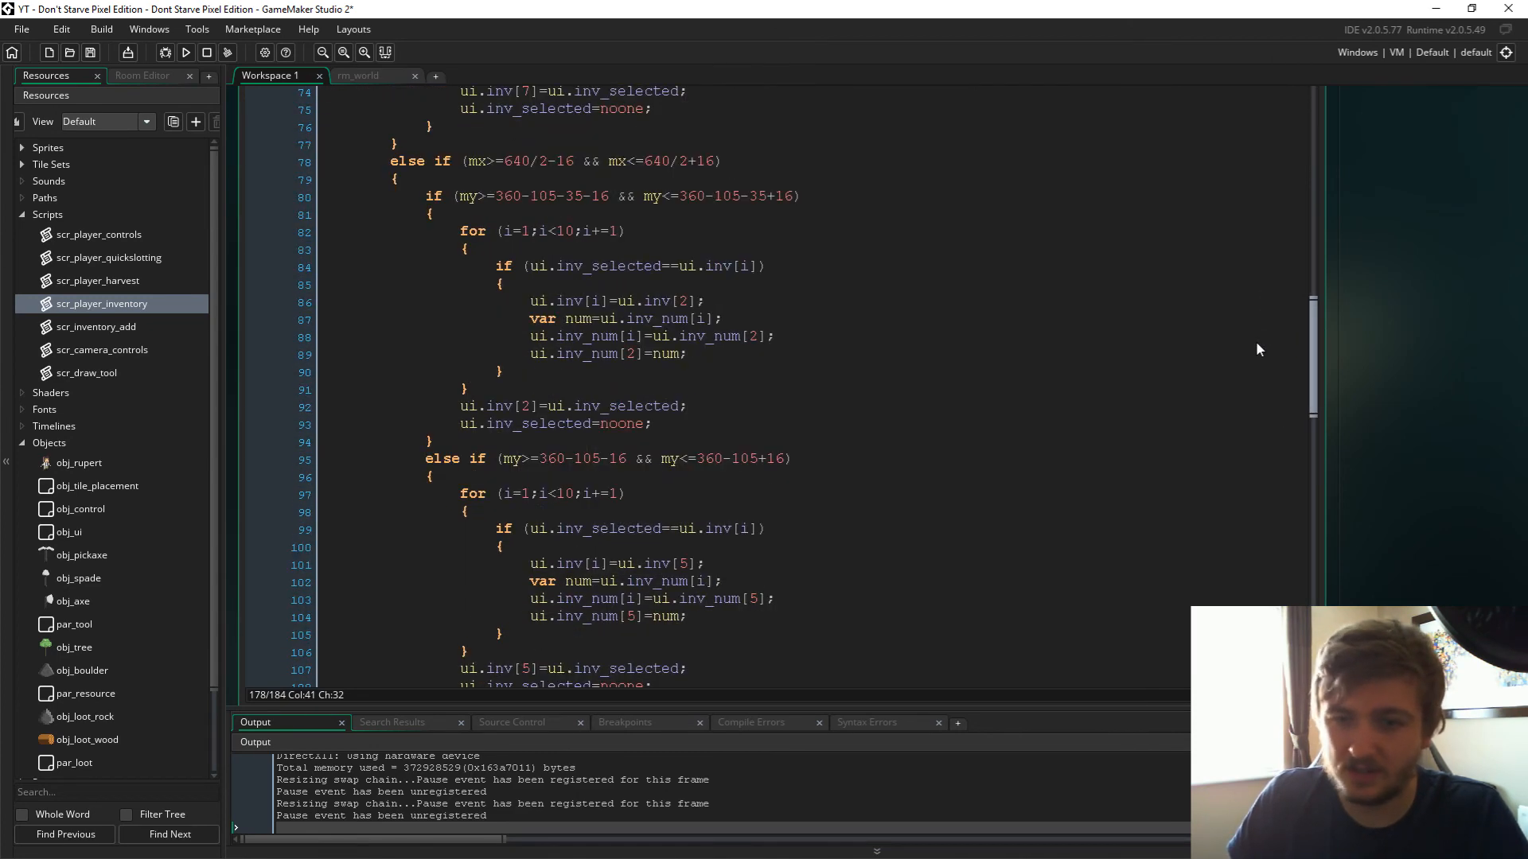
scroll(down, 3)
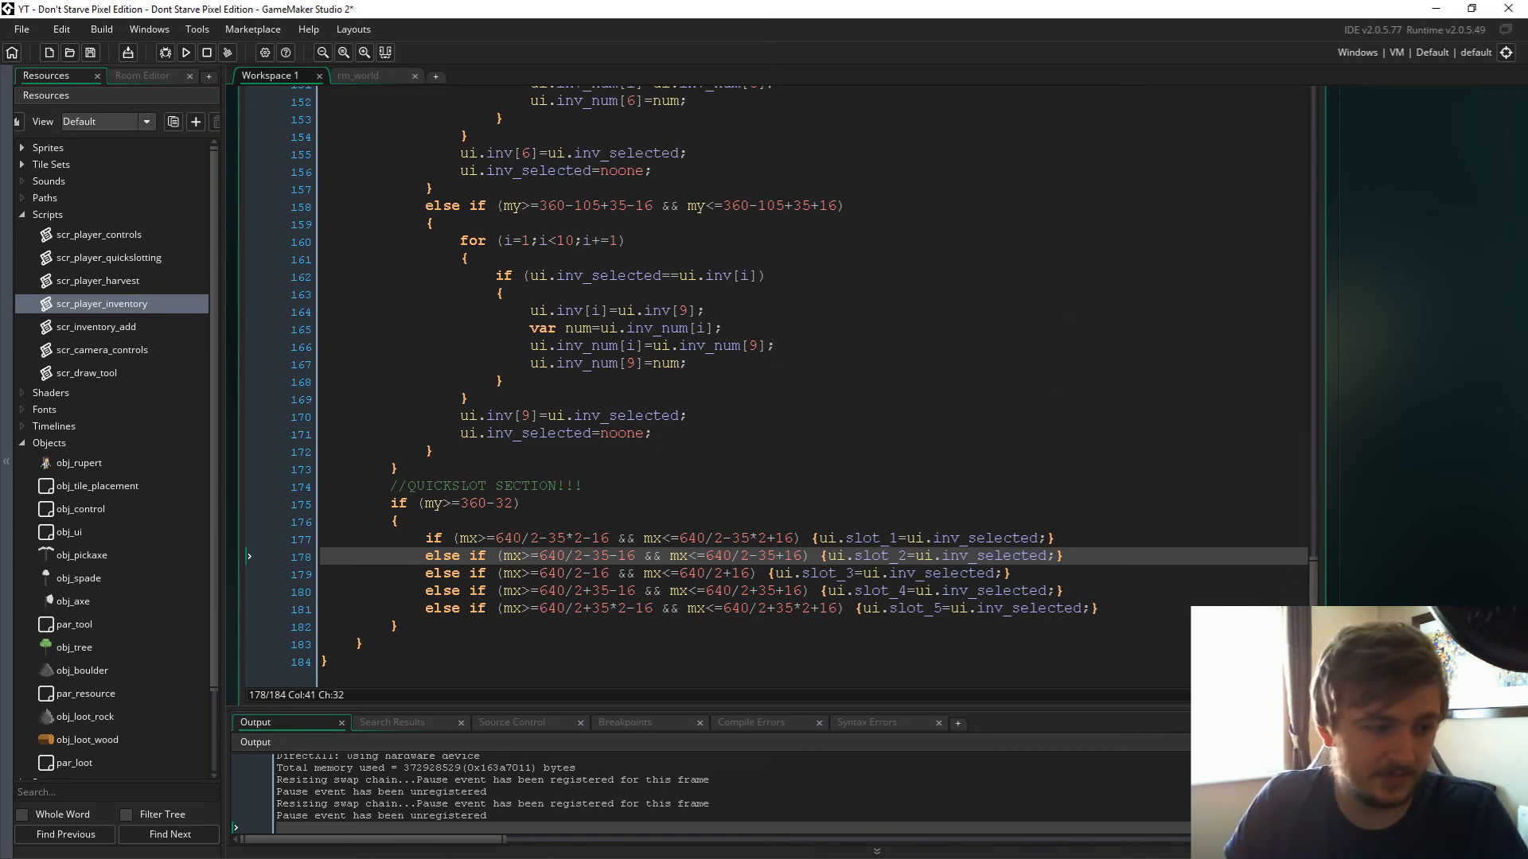
click(186, 52)
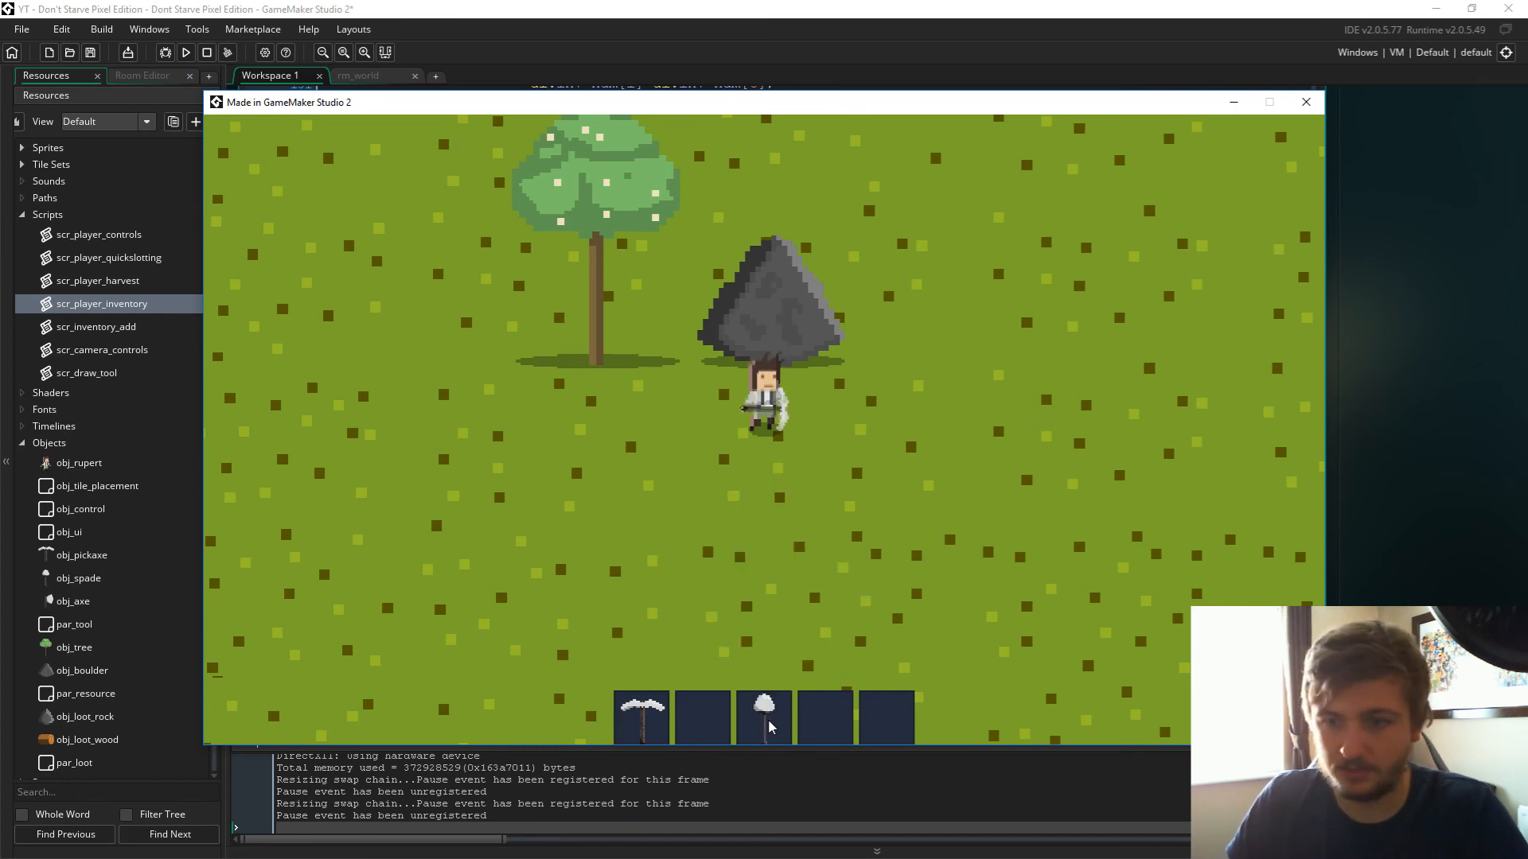
mouse_move(680, 421)
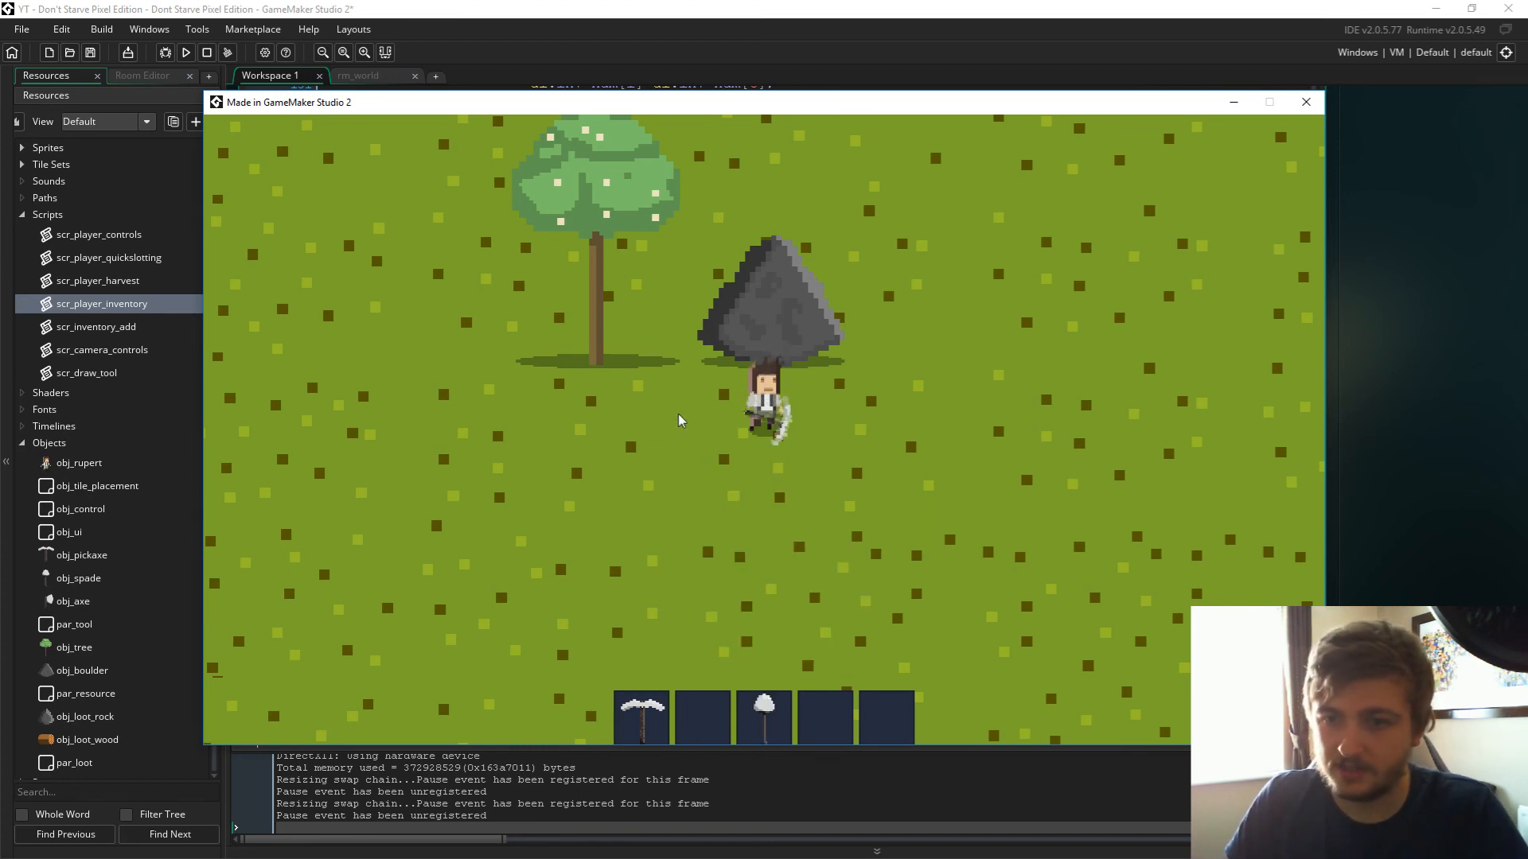